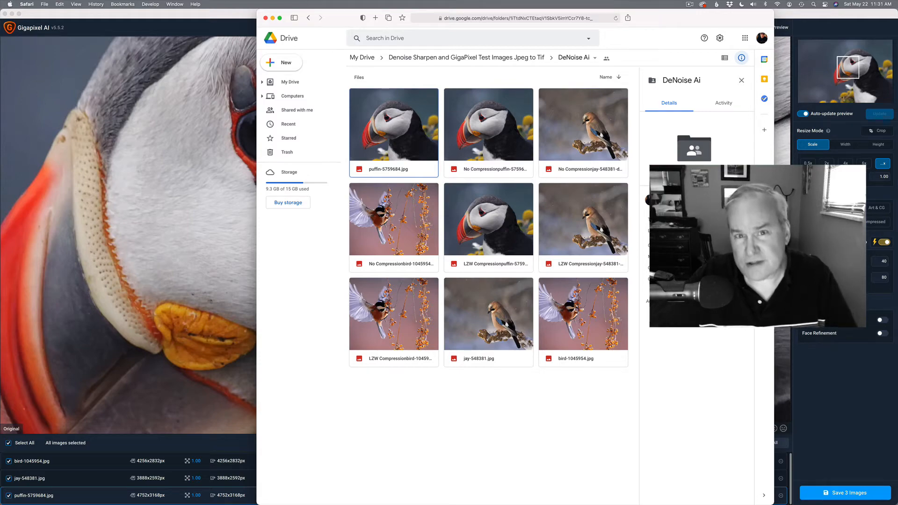
Step: Preview jay-548381.jpg and puffin-5759684.jpg so DeNoise computes Auto settings for each
{"action": "left_click", "coordinate": [465, 57]}
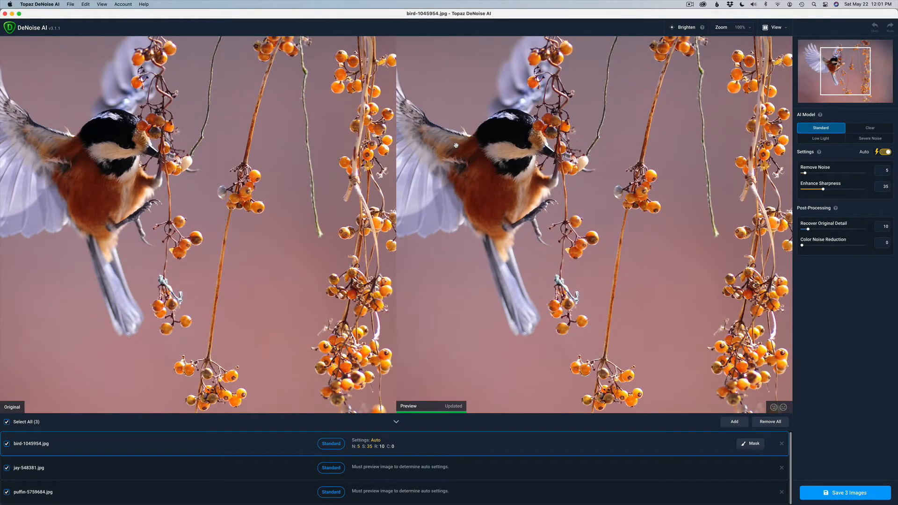
{"action": "mouse_move", "coordinate": [805, 31]}
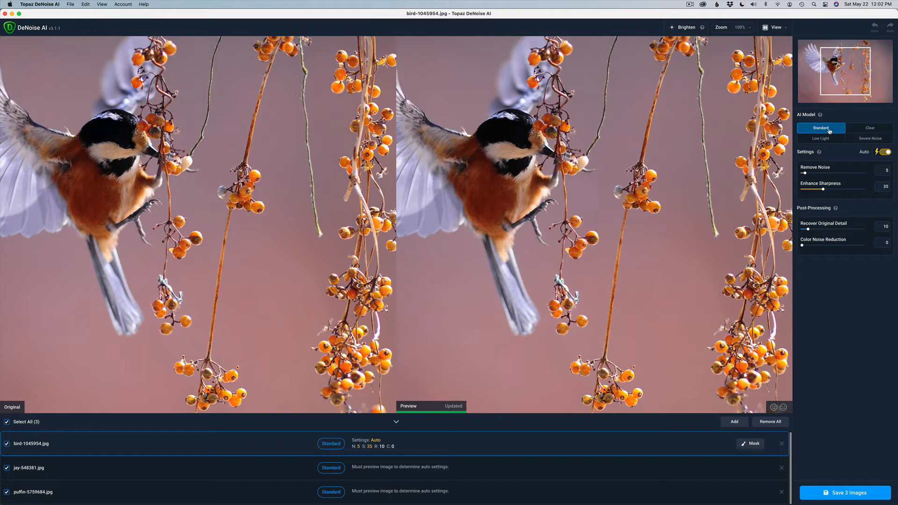
{"action": "mouse_move", "coordinate": [809, 157]}
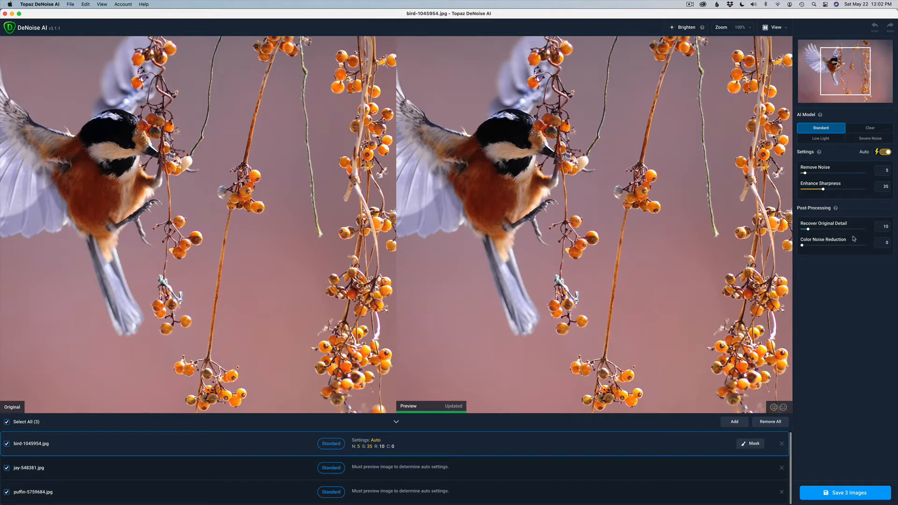
{"action": "mouse_move", "coordinate": [64, 401]}
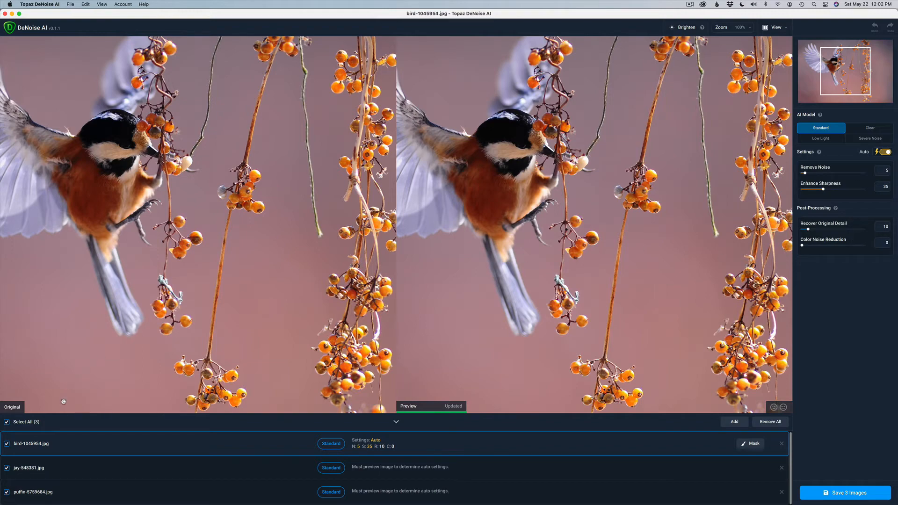
{"action": "mouse_move", "coordinate": [25, 433]}
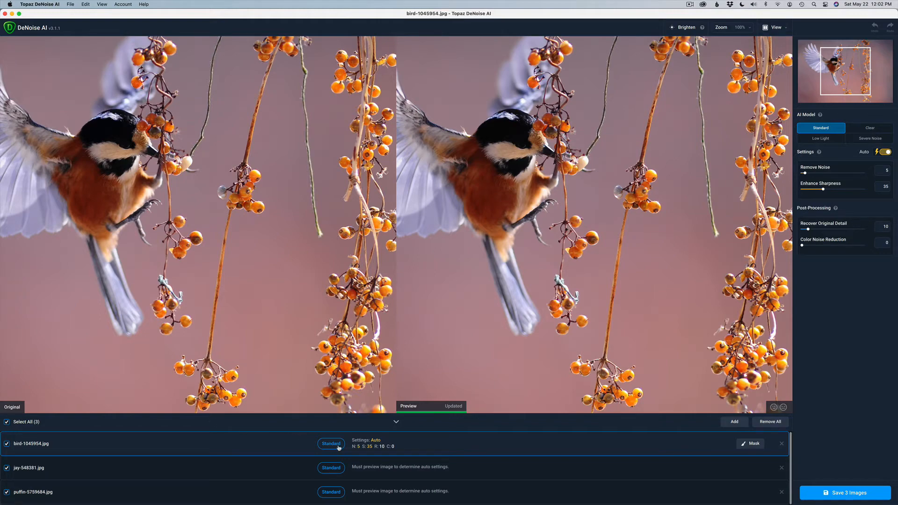
{"action": "mouse_move", "coordinate": [153, 438]}
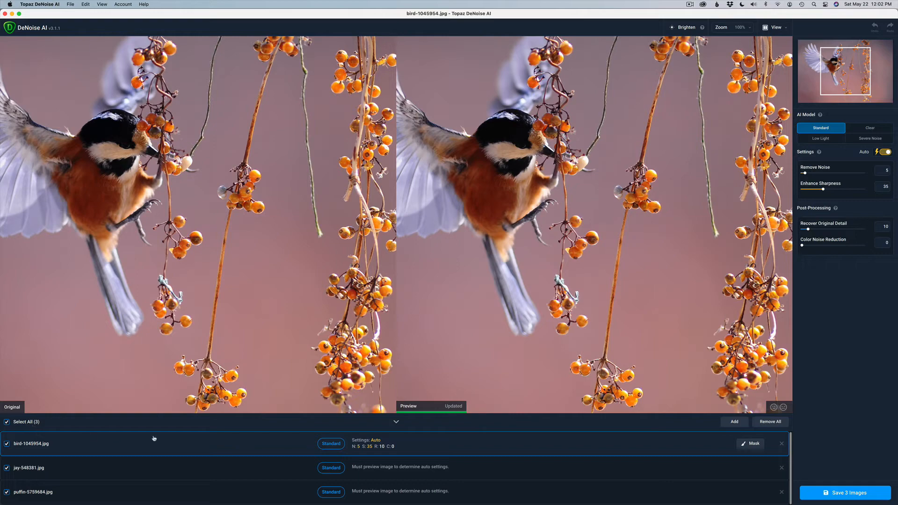
{"action": "mouse_move", "coordinate": [358, 474]}
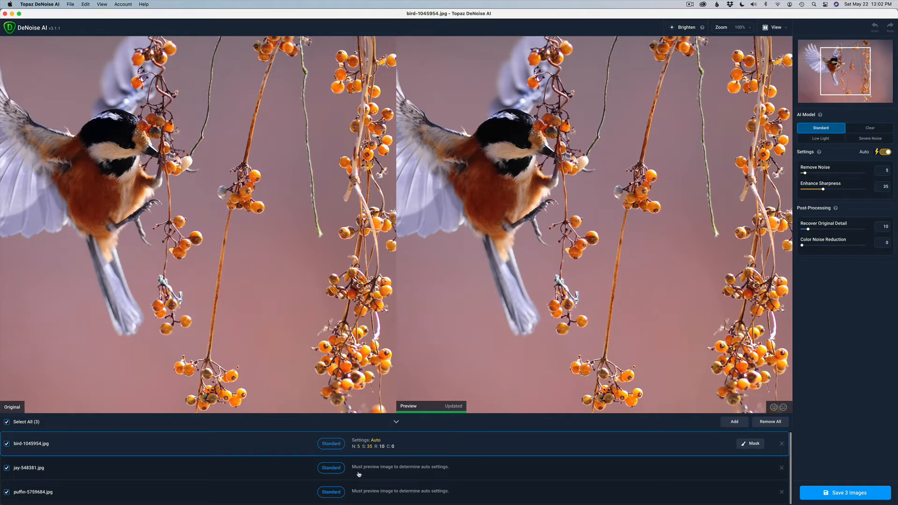
{"action": "mouse_move", "coordinate": [347, 474]}
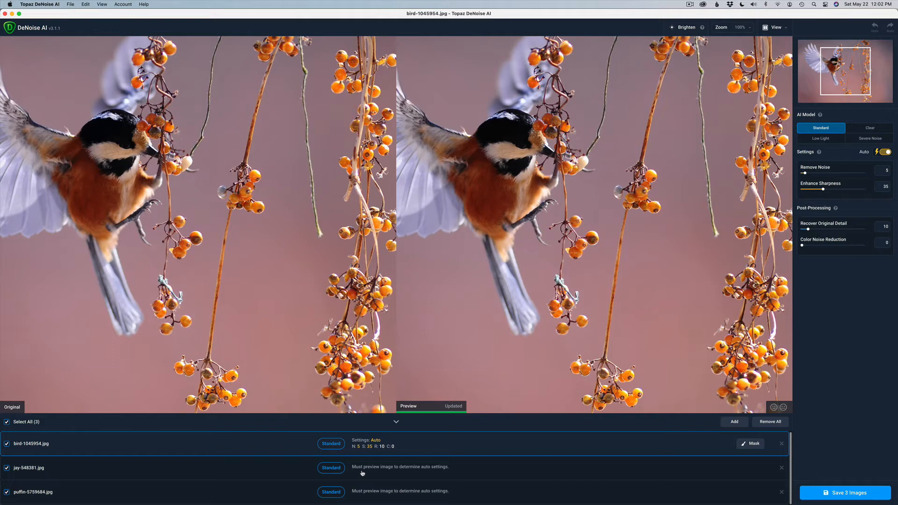
{"action": "left_click", "coordinate": [28, 467]}
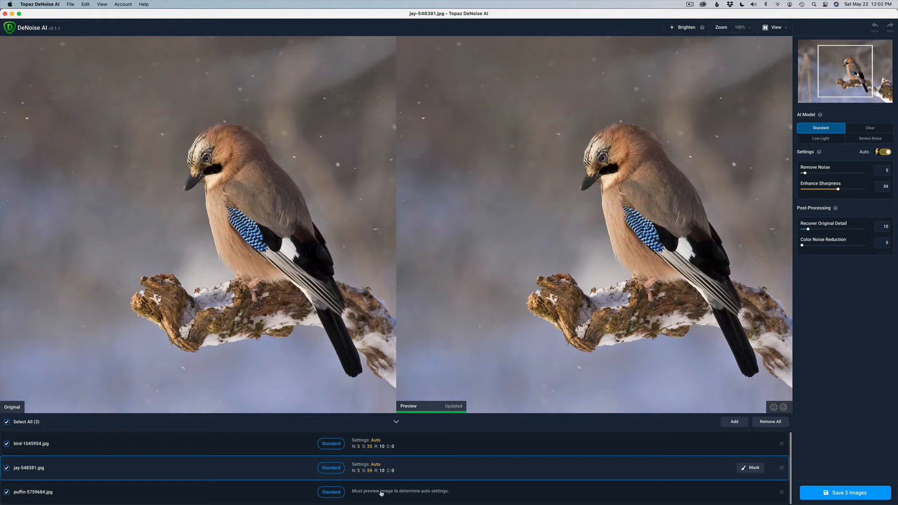
{"action": "left_click", "coordinate": [32, 492]}
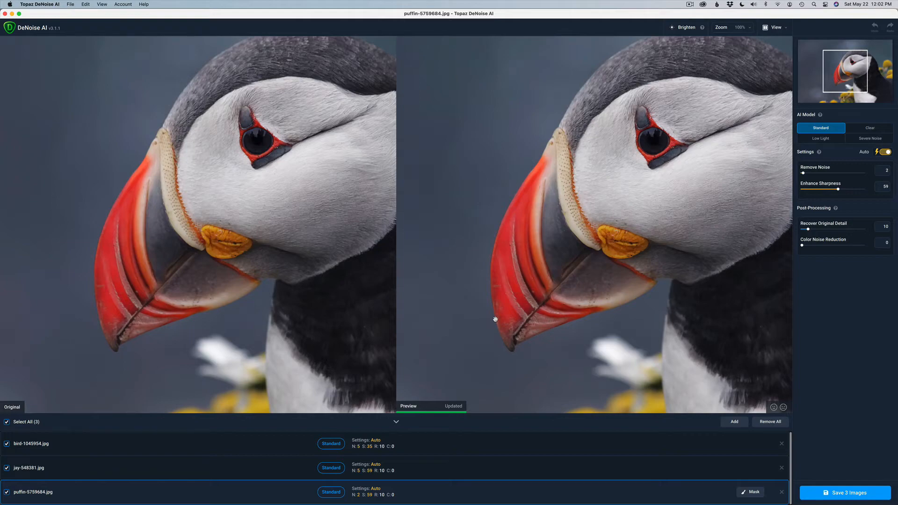
{"action": "mouse_move", "coordinate": [845, 492]}
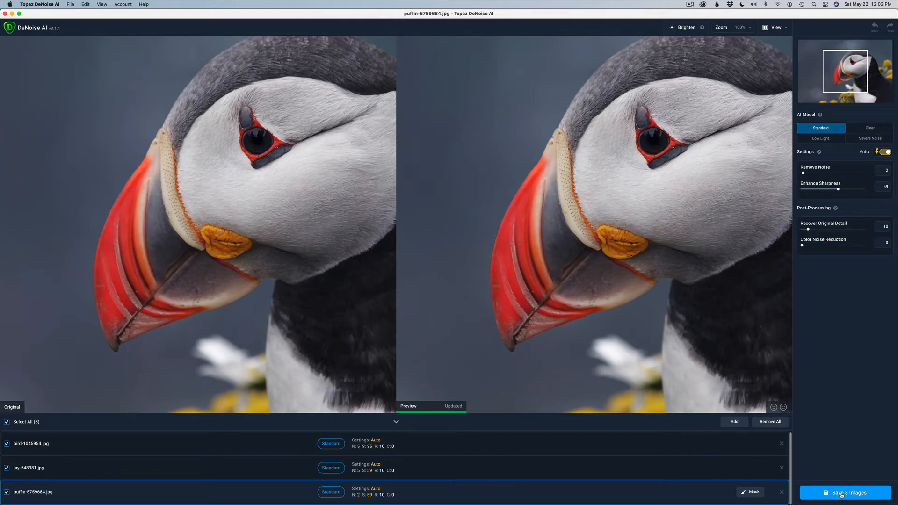
Step: Batch-save the three images as TIF with no compression, 16-bit, ProPhoto RGB, and start processing
{"action": "left_click", "coordinate": [843, 492]}
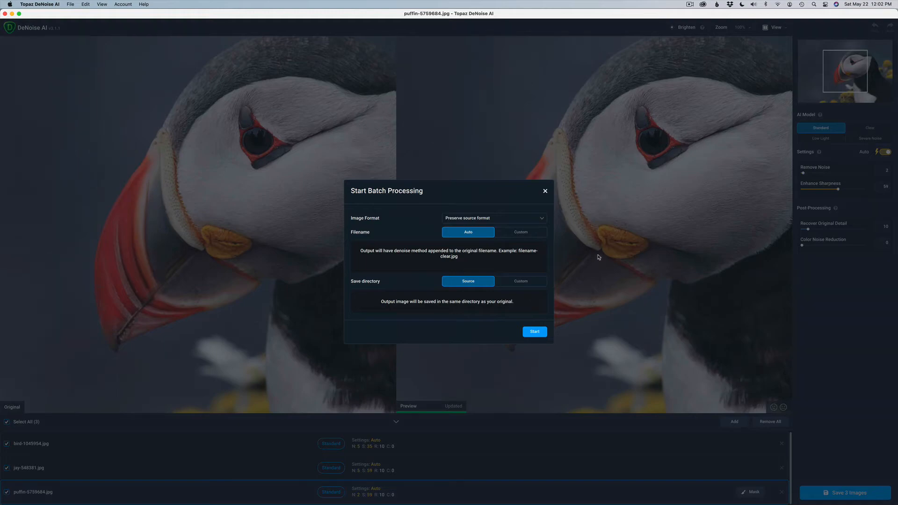
{"action": "mouse_move", "coordinate": [535, 222]}
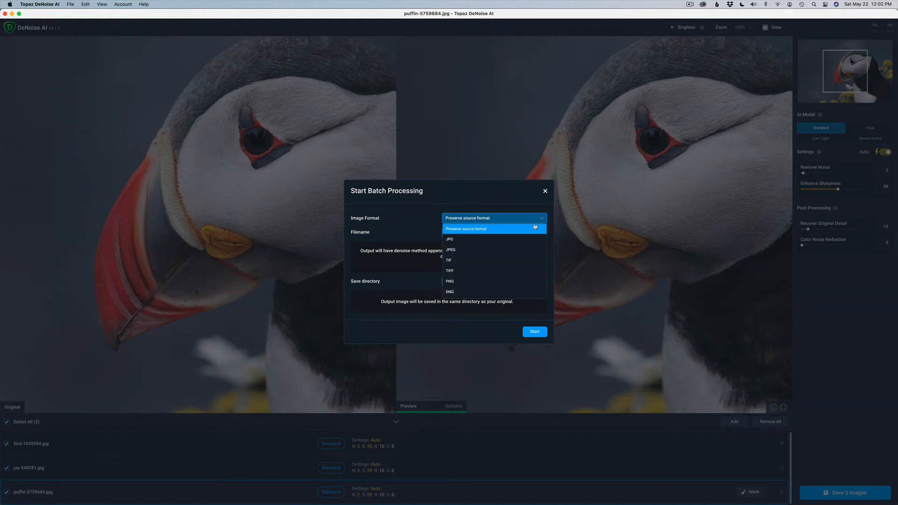
{"action": "mouse_move", "coordinate": [489, 281]}
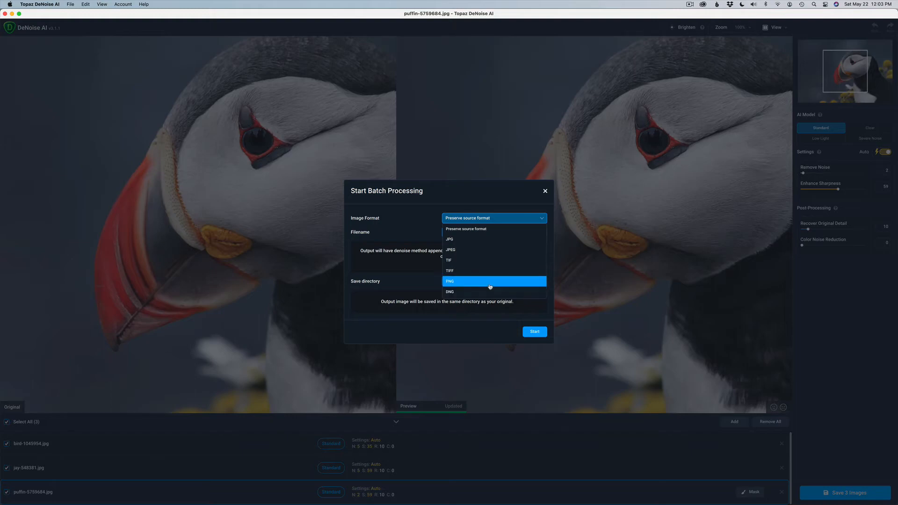
{"action": "left_click", "coordinate": [449, 260]}
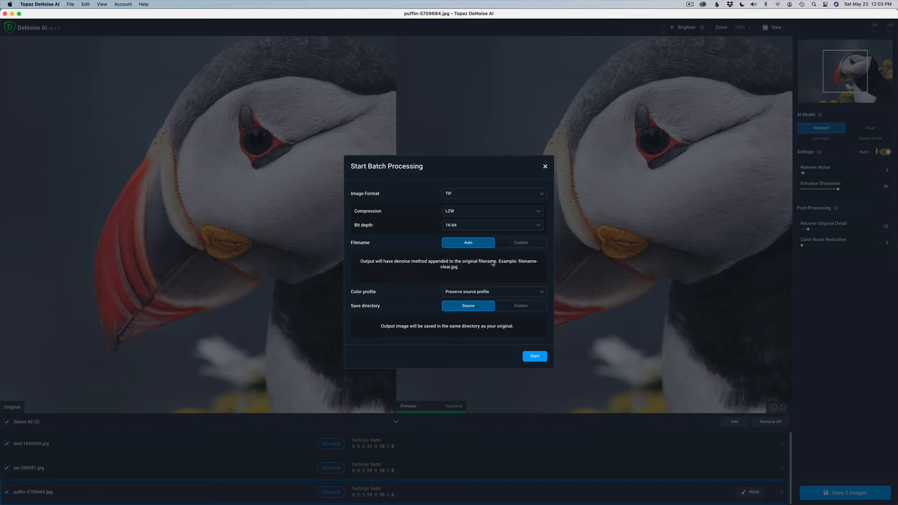
{"action": "mouse_move", "coordinate": [464, 211]}
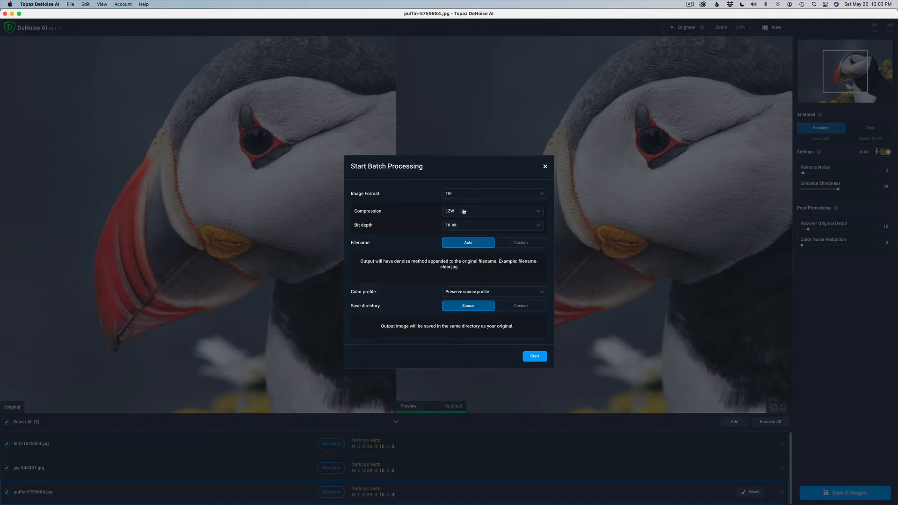
{"action": "mouse_move", "coordinate": [528, 216]}
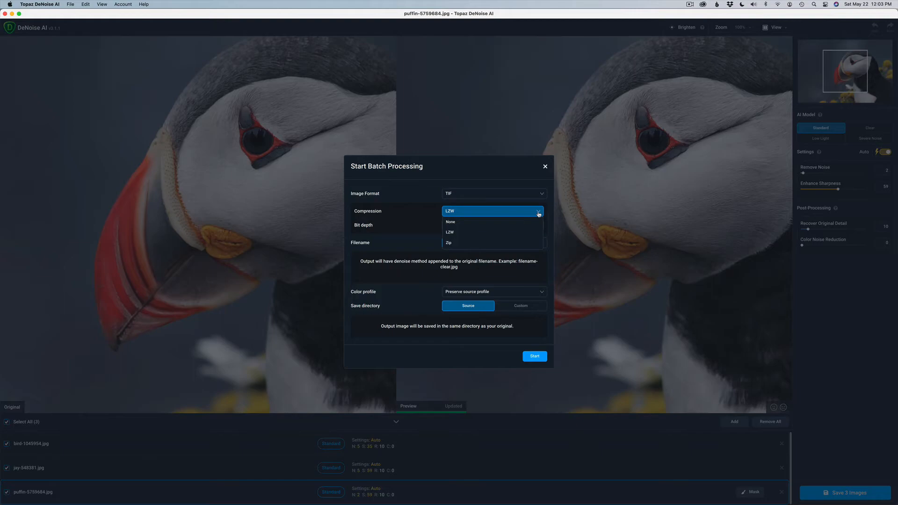
{"action": "left_click", "coordinate": [451, 222]}
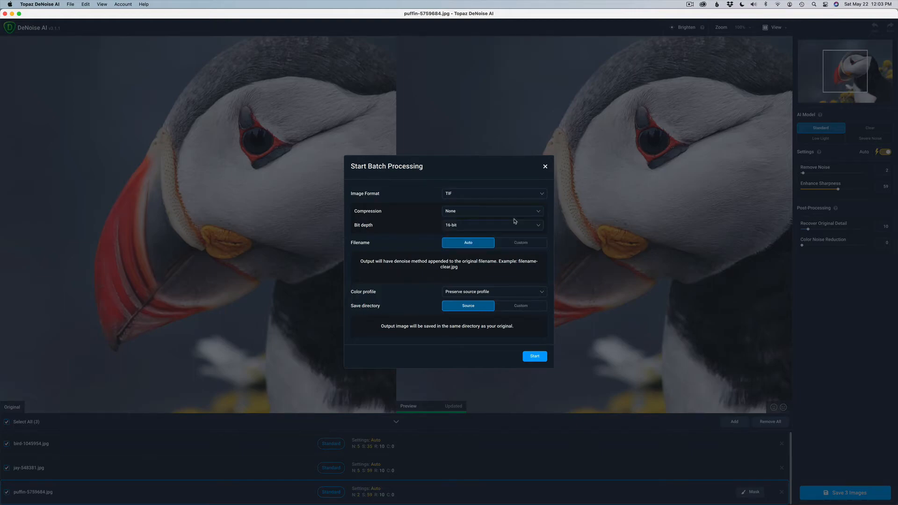
{"action": "mouse_move", "coordinate": [376, 229]}
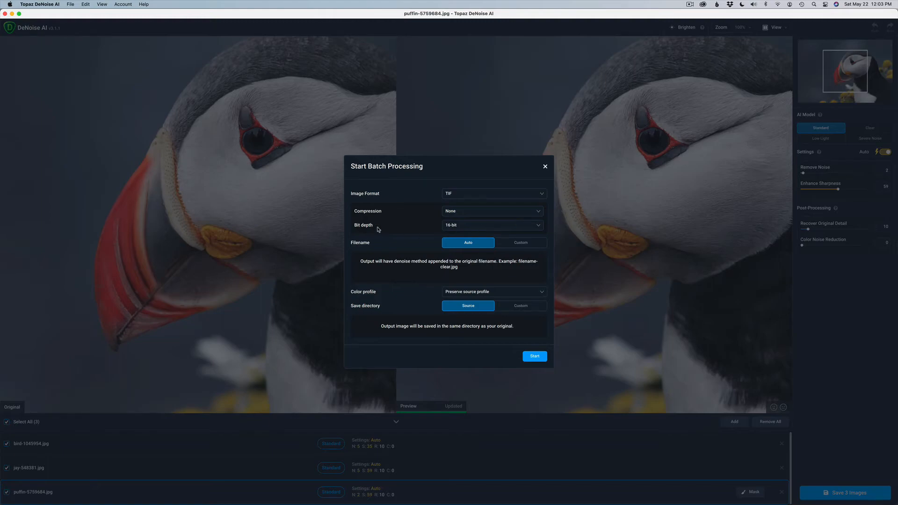
{"action": "mouse_move", "coordinate": [442, 229]}
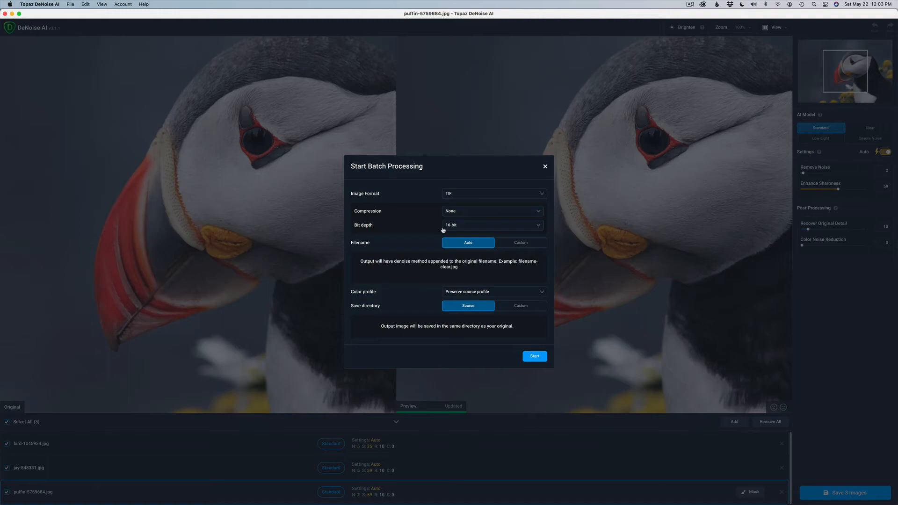
{"action": "mouse_move", "coordinate": [399, 249]}
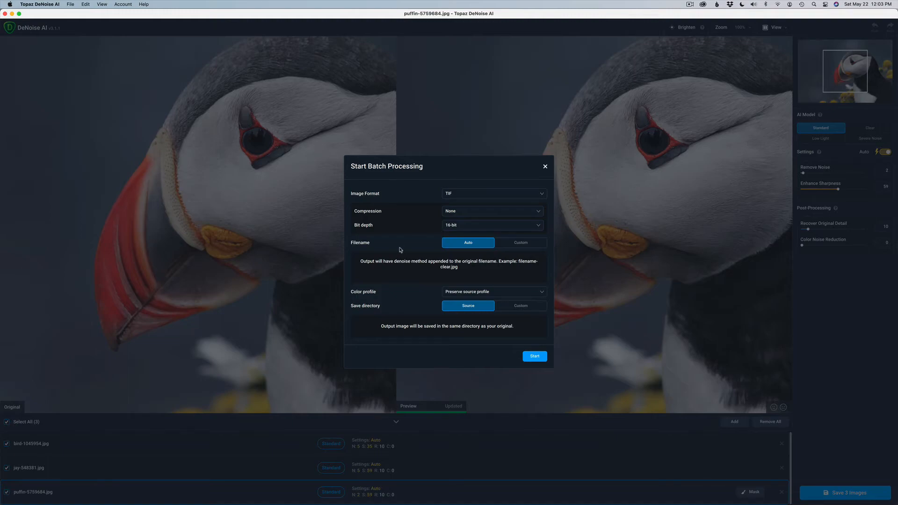
{"action": "mouse_move", "coordinate": [469, 249]}
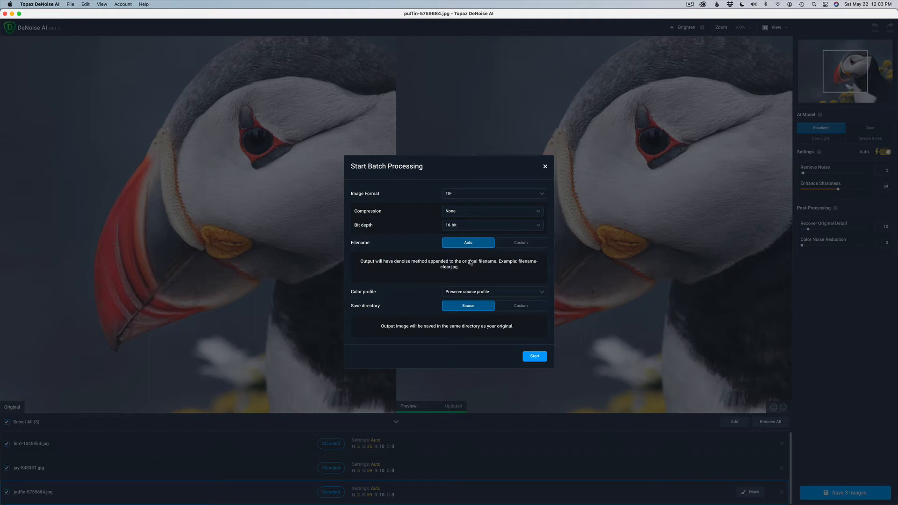
{"action": "mouse_move", "coordinate": [419, 266]}
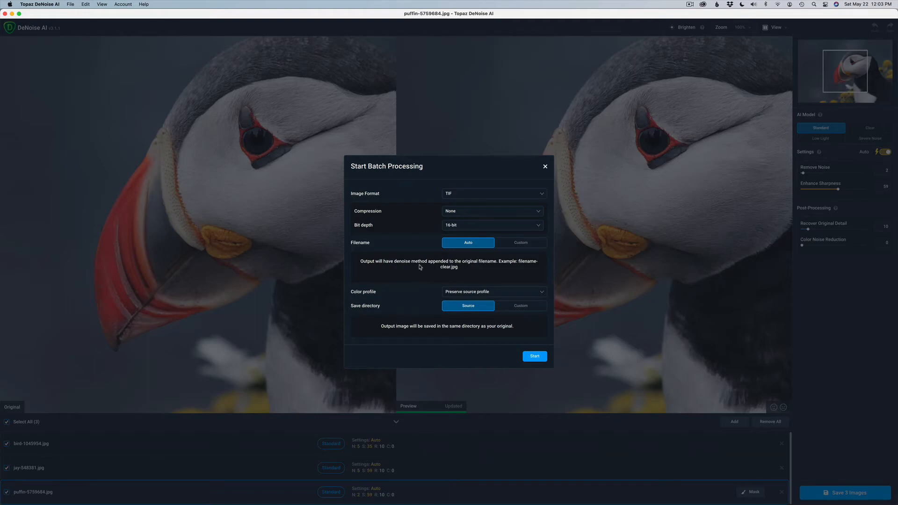
{"action": "mouse_move", "coordinate": [393, 296]}
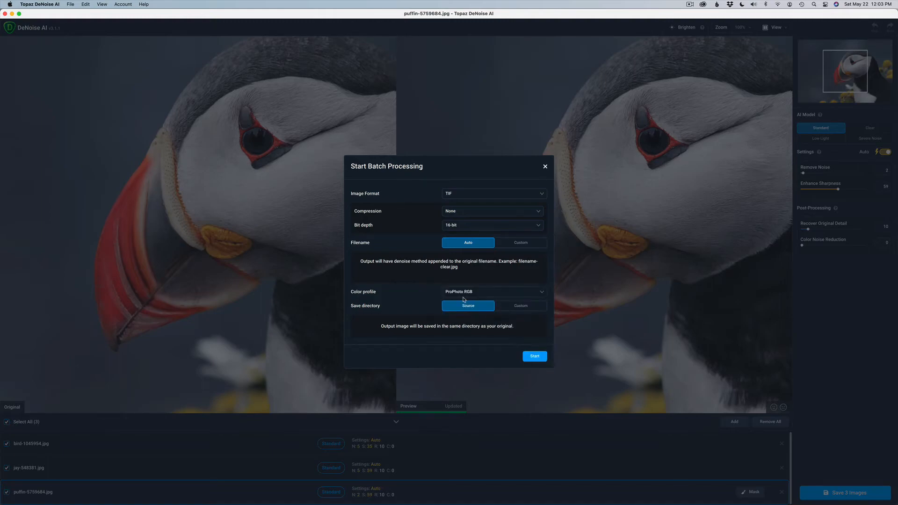
{"action": "mouse_move", "coordinate": [424, 297]}
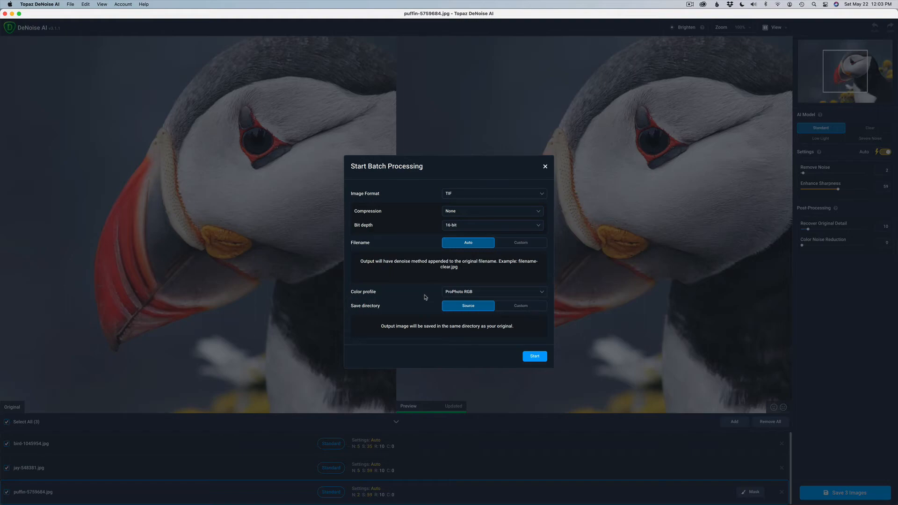
{"action": "mouse_move", "coordinate": [469, 309]}
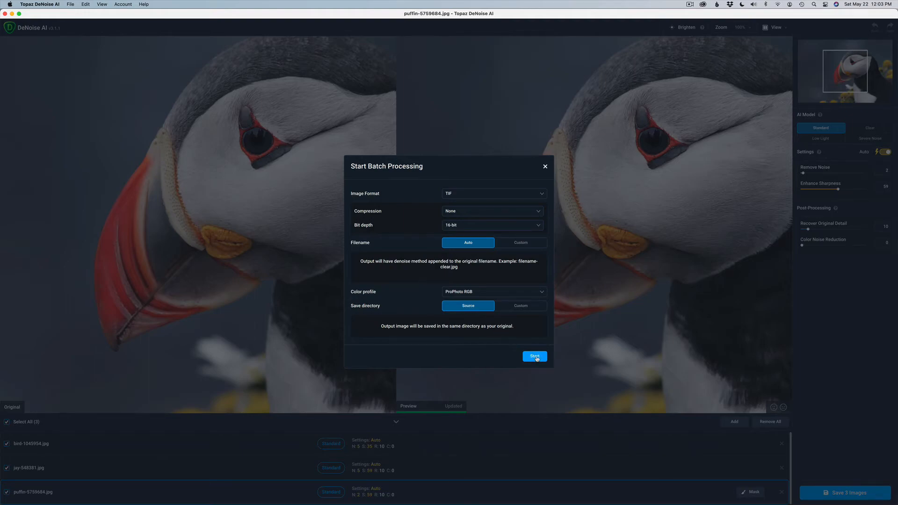
{"action": "left_click", "coordinate": [534, 356]}
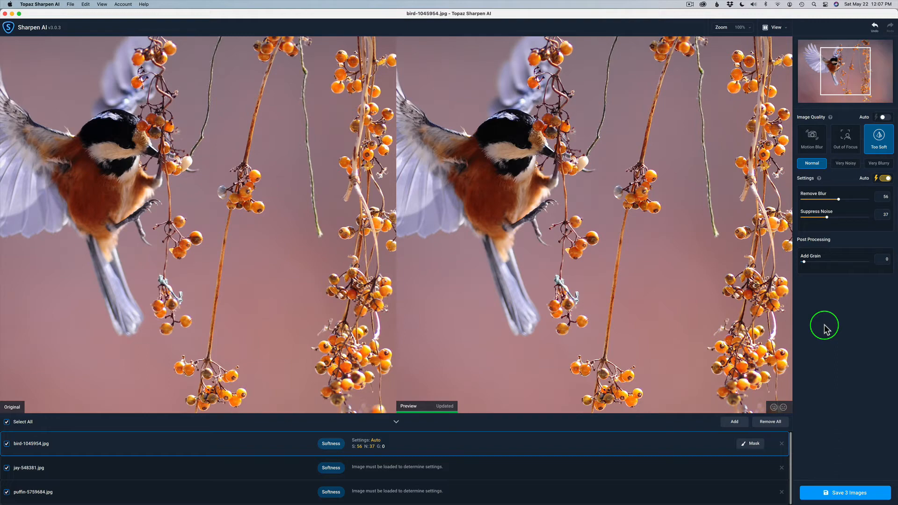
{"action": "mouse_move", "coordinate": [862, 306]}
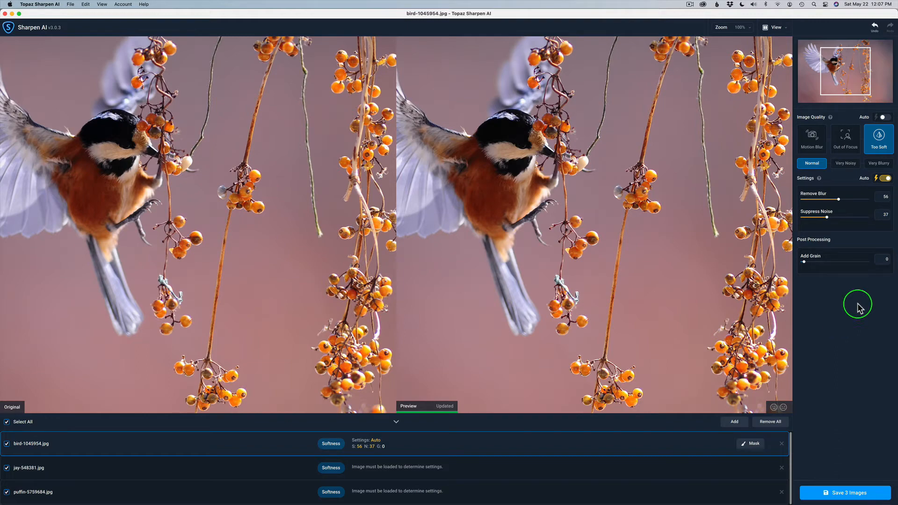
{"action": "mouse_move", "coordinate": [827, 148]}
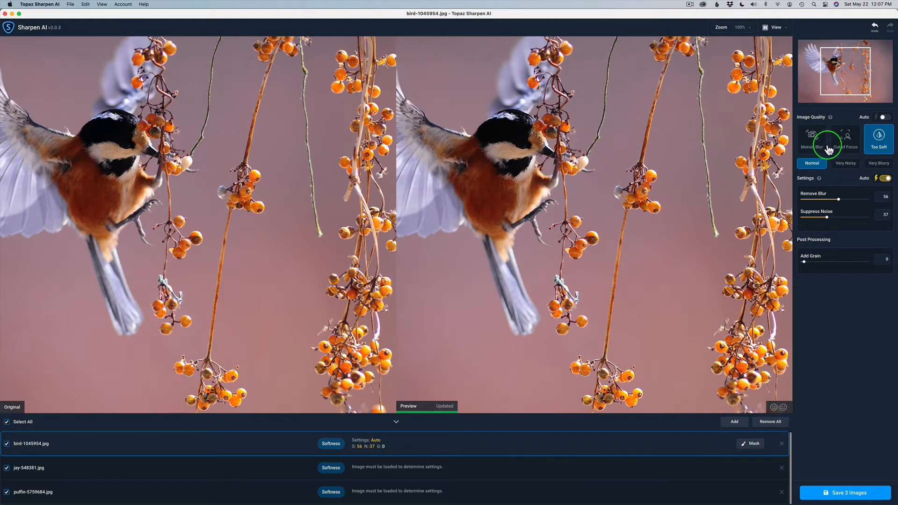
{"action": "mouse_move", "coordinate": [828, 127]}
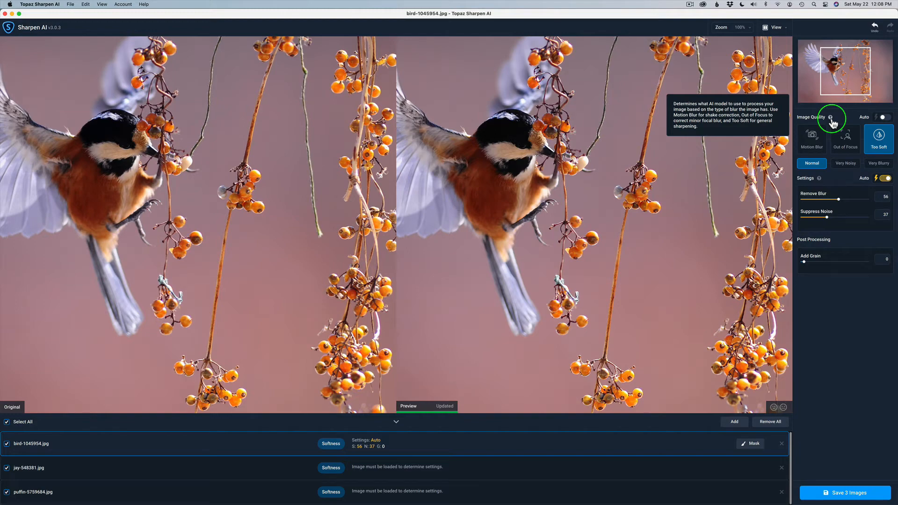
{"action": "mouse_move", "coordinate": [833, 217]}
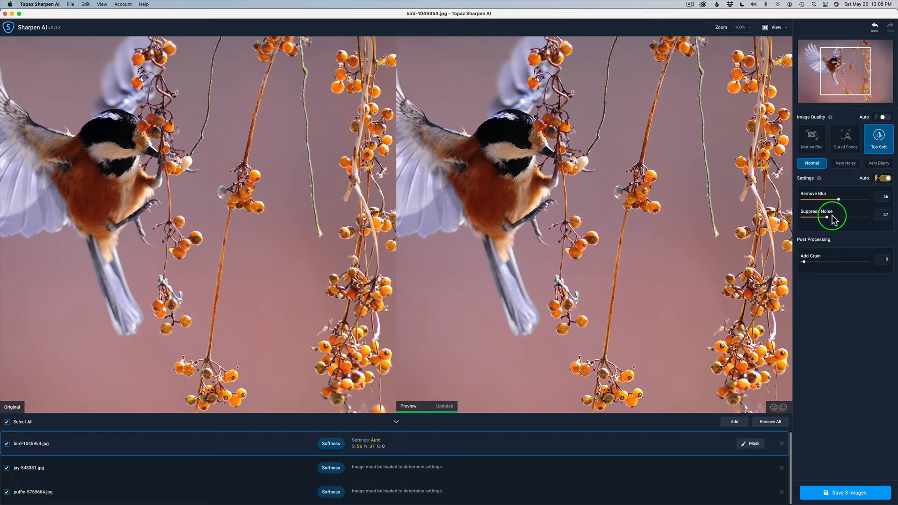
{"action": "mouse_move", "coordinate": [823, 180]}
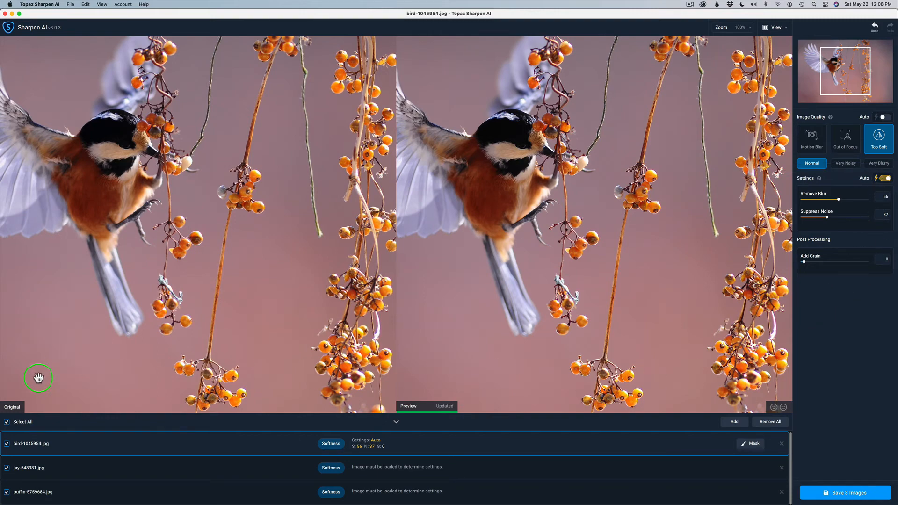
{"action": "mouse_move", "coordinate": [84, 423]}
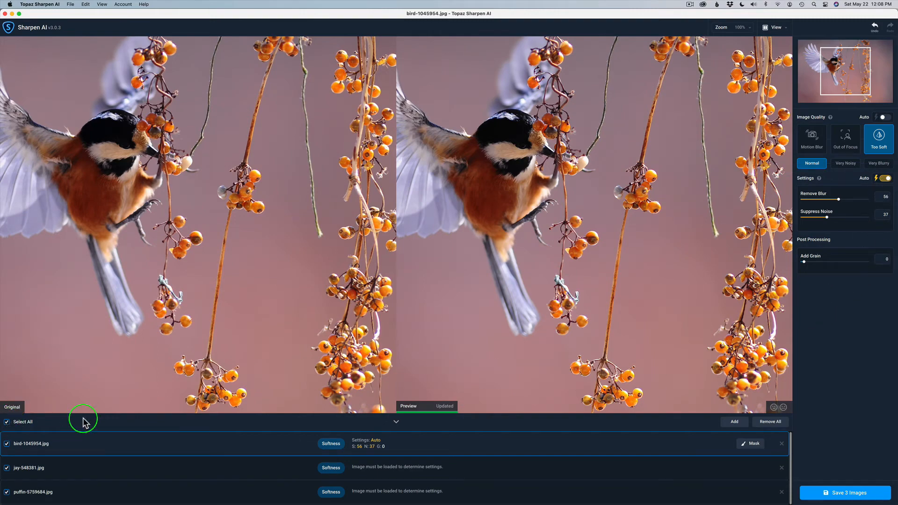
{"action": "mouse_move", "coordinate": [371, 474]}
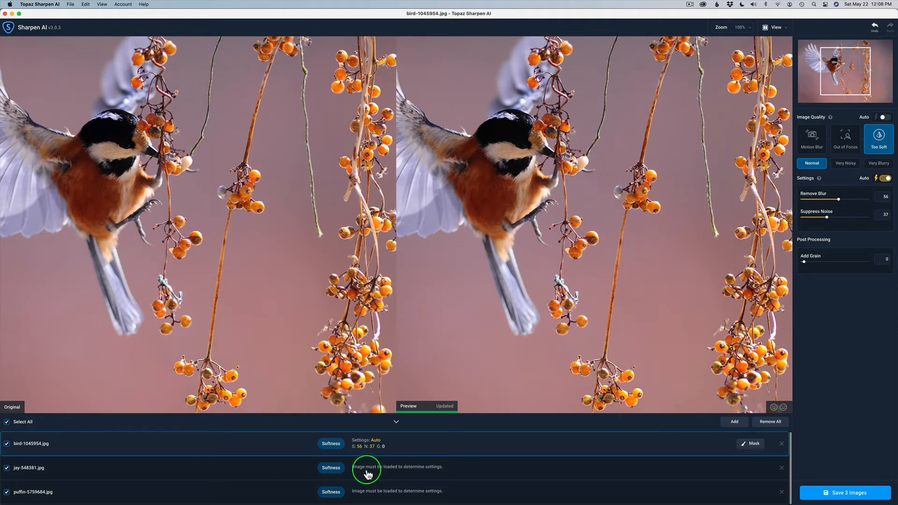
{"action": "mouse_move", "coordinate": [381, 471]}
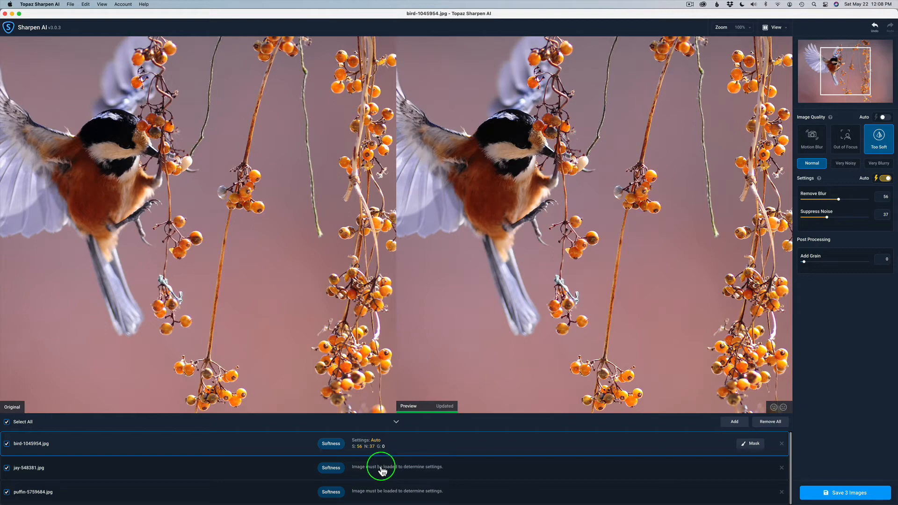
Step: Get Auto sharpening settings for the jay and puffin images, then open Save 3 Images
{"action": "left_click", "coordinate": [29, 467]}
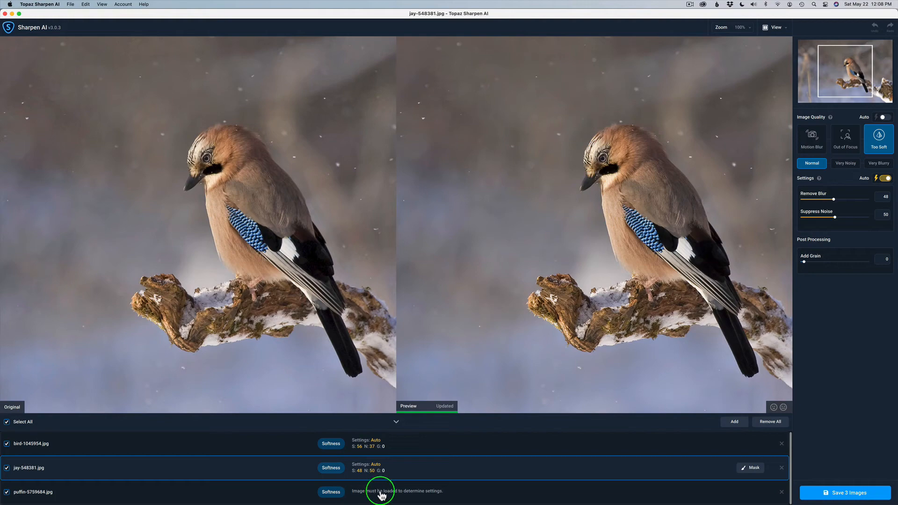
{"action": "left_click", "coordinate": [32, 492]}
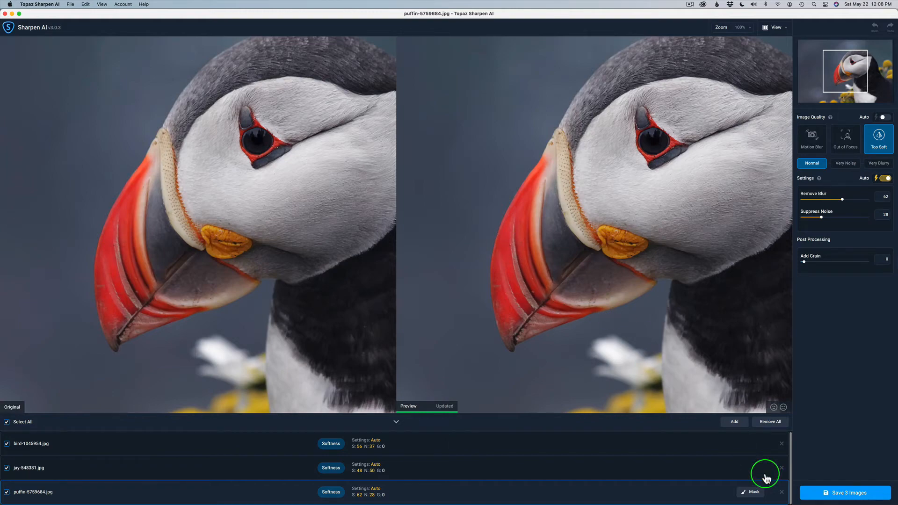
{"action": "left_click", "coordinate": [844, 493]}
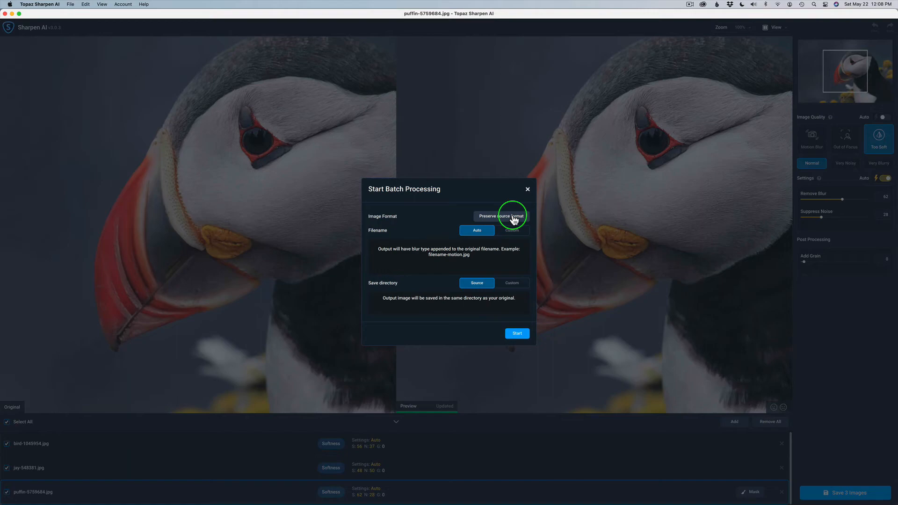
Step: Export the three images as TIF, Compression None, 16-bit, ProPhoto RGB, and start
{"action": "left_click", "coordinate": [501, 216]}
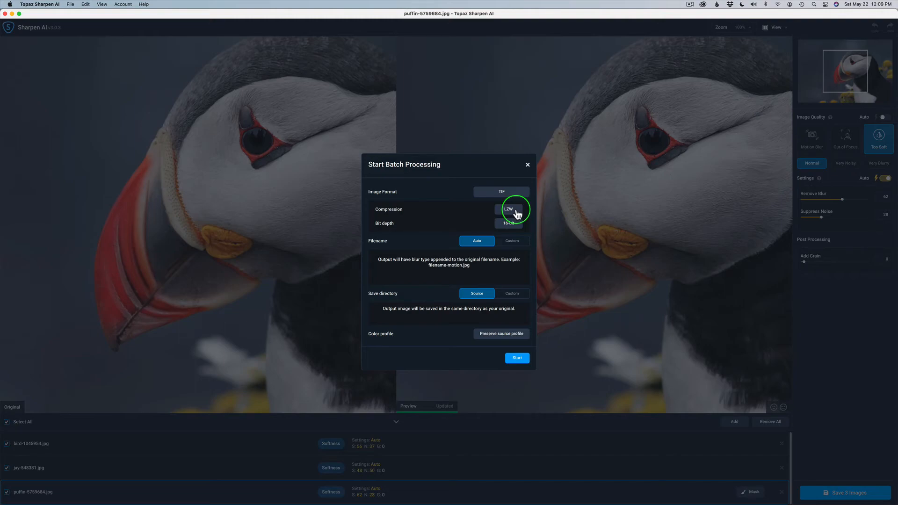
{"action": "left_click", "coordinate": [508, 209]}
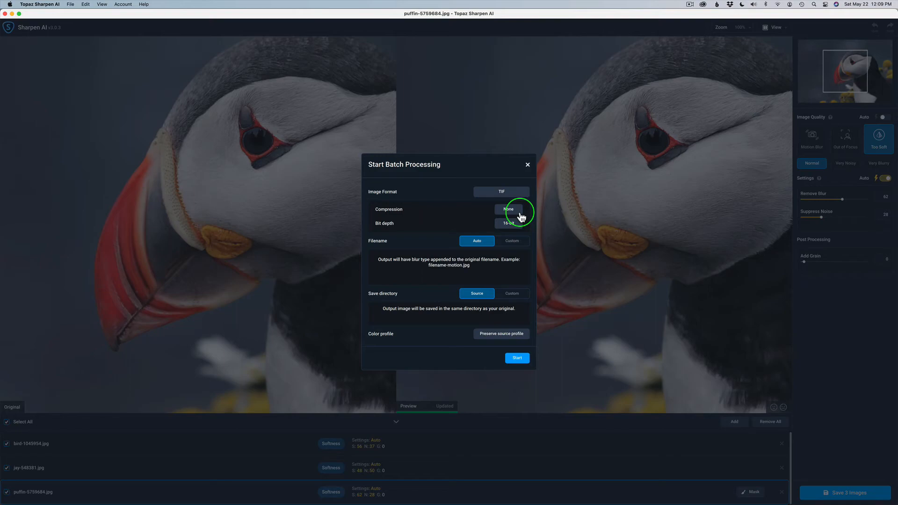
{"action": "mouse_move", "coordinate": [500, 227]}
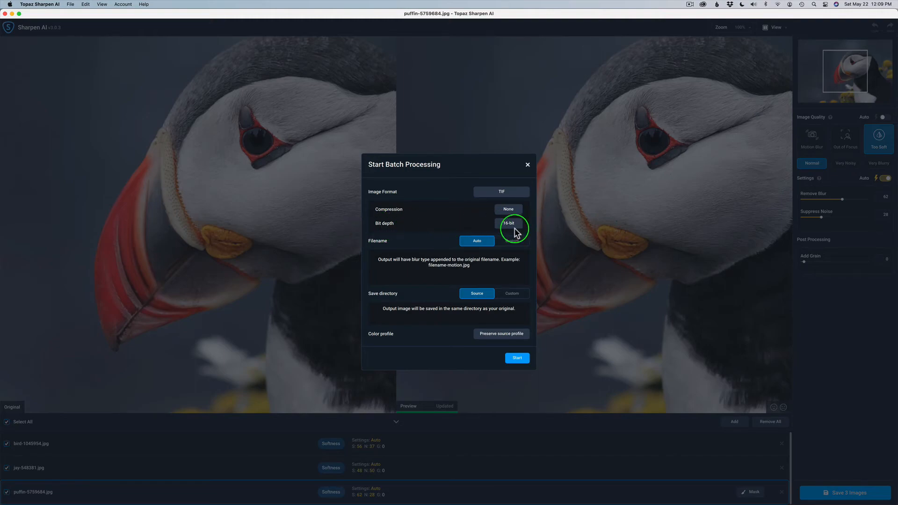
{"action": "mouse_move", "coordinate": [433, 250]}
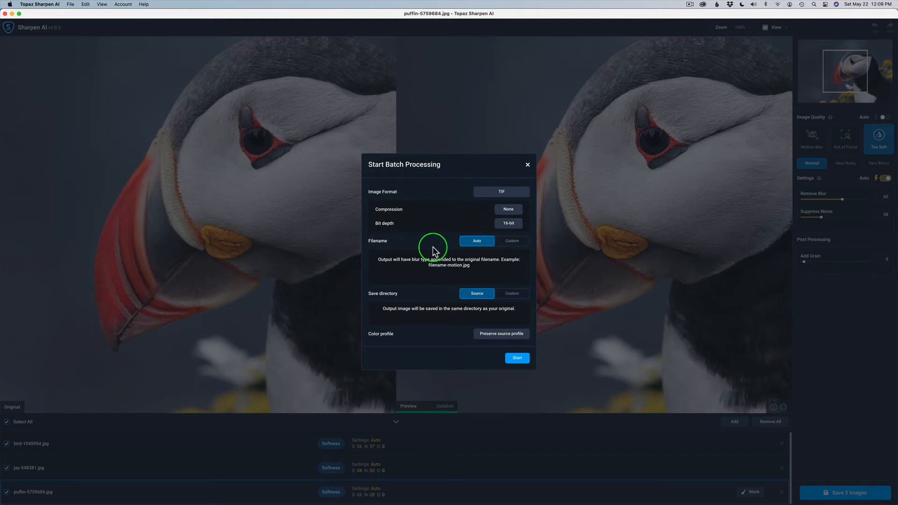
{"action": "mouse_move", "coordinate": [435, 269]}
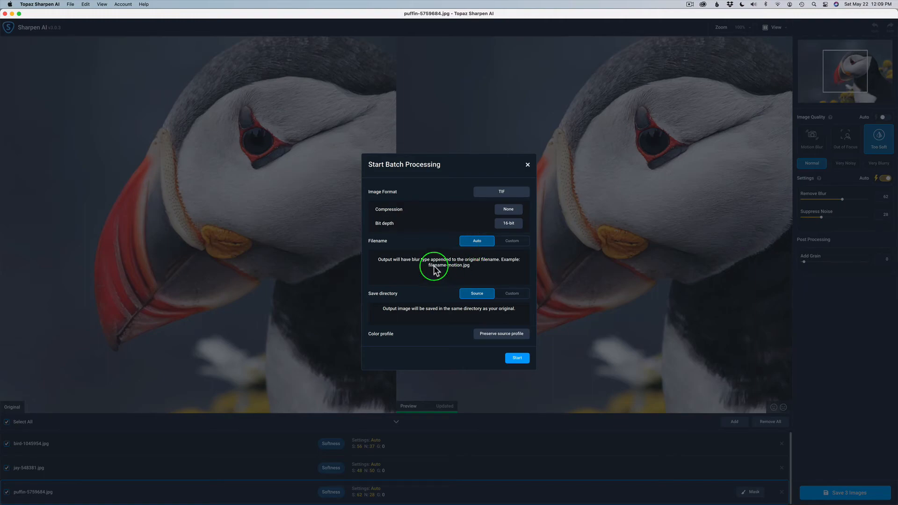
{"action": "mouse_move", "coordinate": [453, 289]}
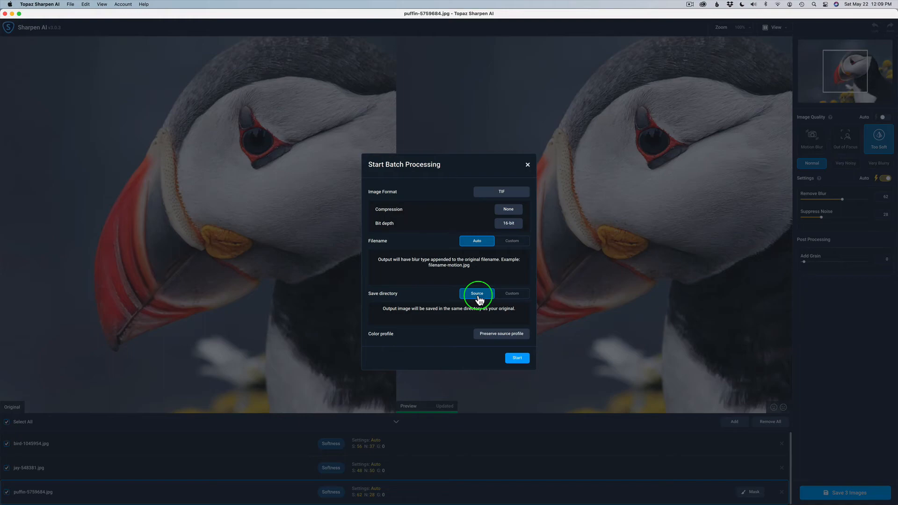
{"action": "mouse_move", "coordinate": [494, 337]}
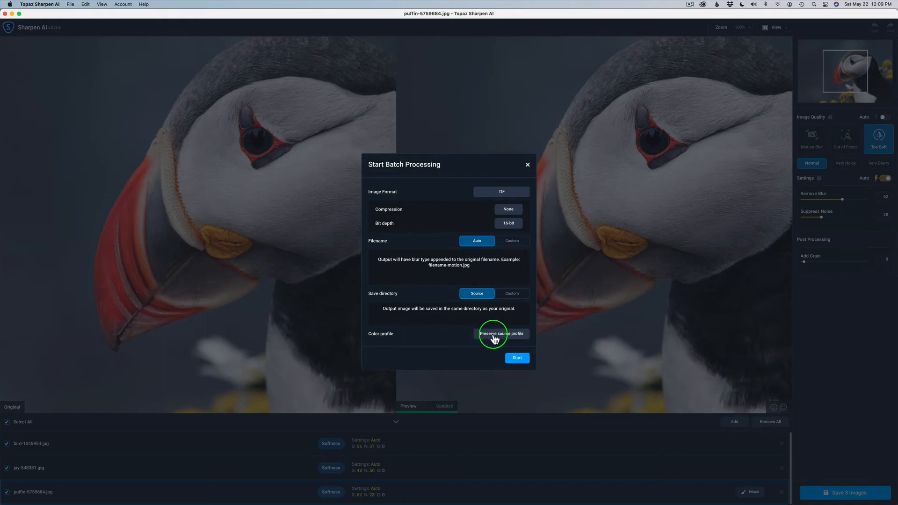
{"action": "left_click", "coordinate": [501, 334]}
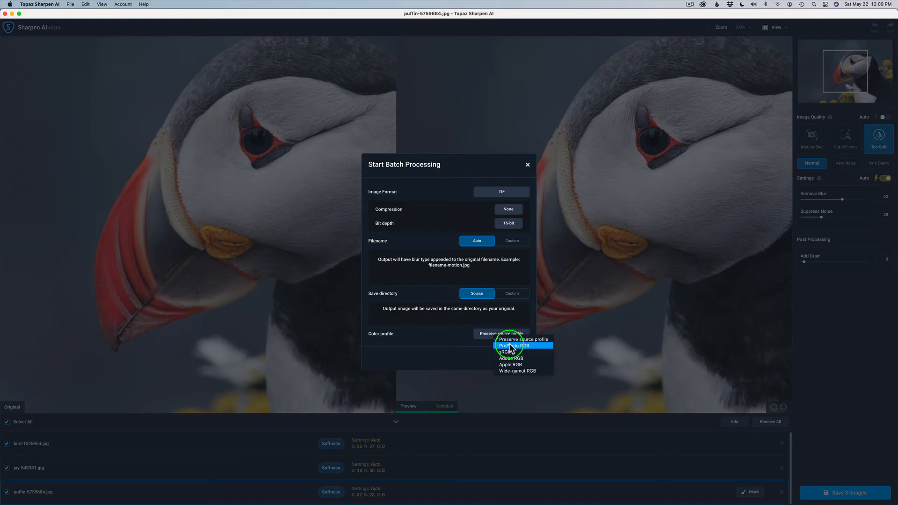
{"action": "left_click", "coordinate": [517, 345]}
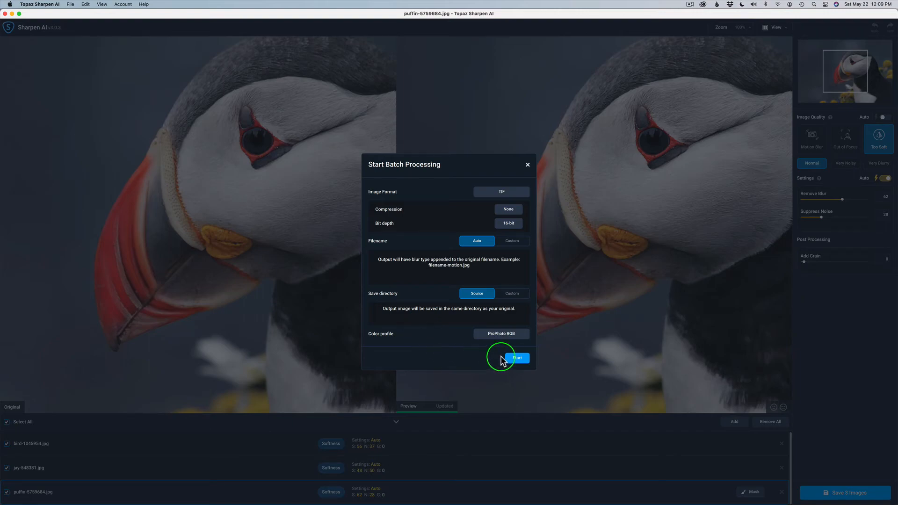
{"action": "left_click", "coordinate": [516, 358]}
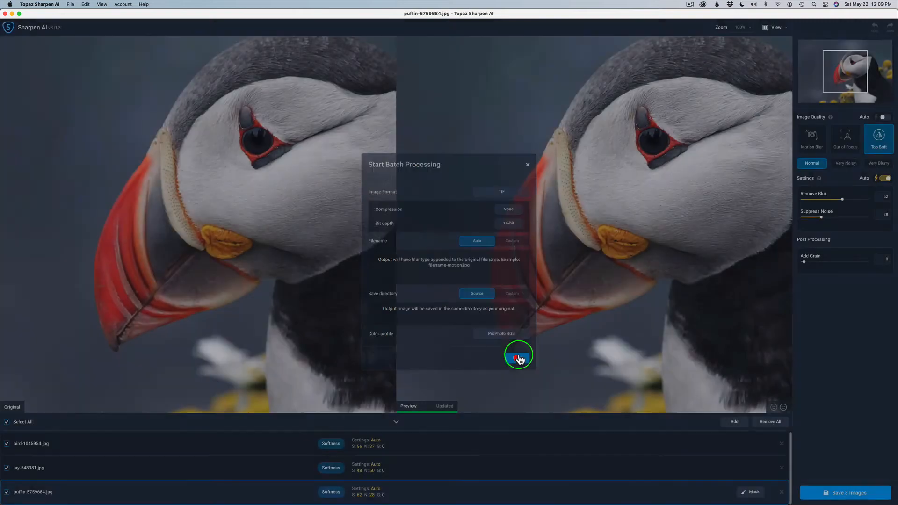
{"action": "left_click", "coordinate": [518, 355]}
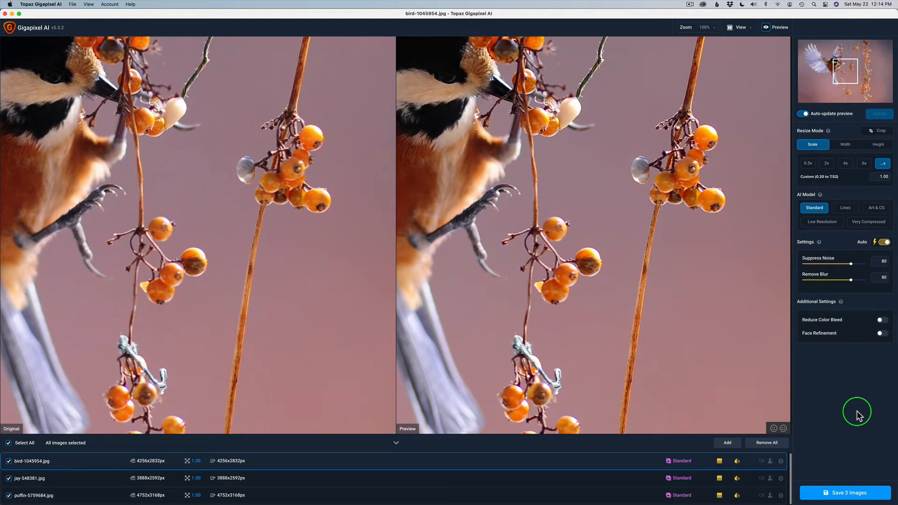
{"action": "mouse_move", "coordinate": [883, 165]}
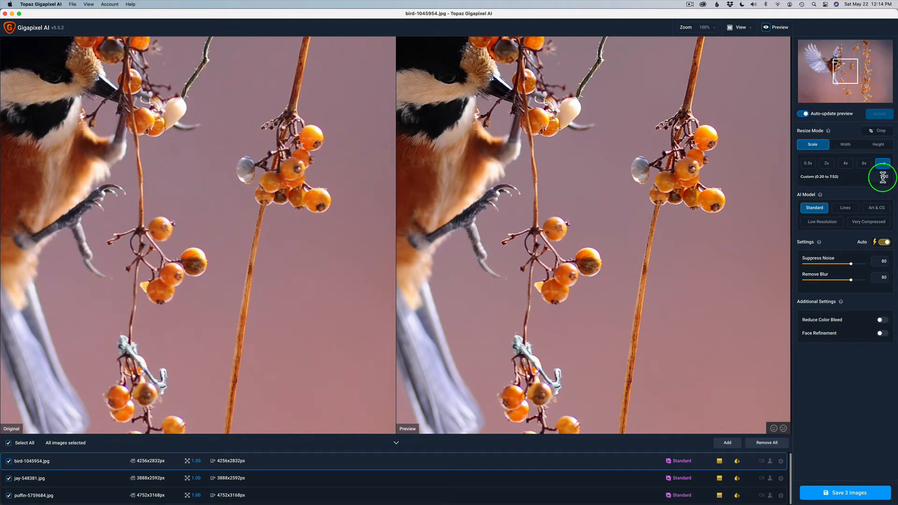
Step: Set Gigapixel's scale to a custom 1.00 so output matches the original size
{"action": "left_click", "coordinate": [882, 176]}
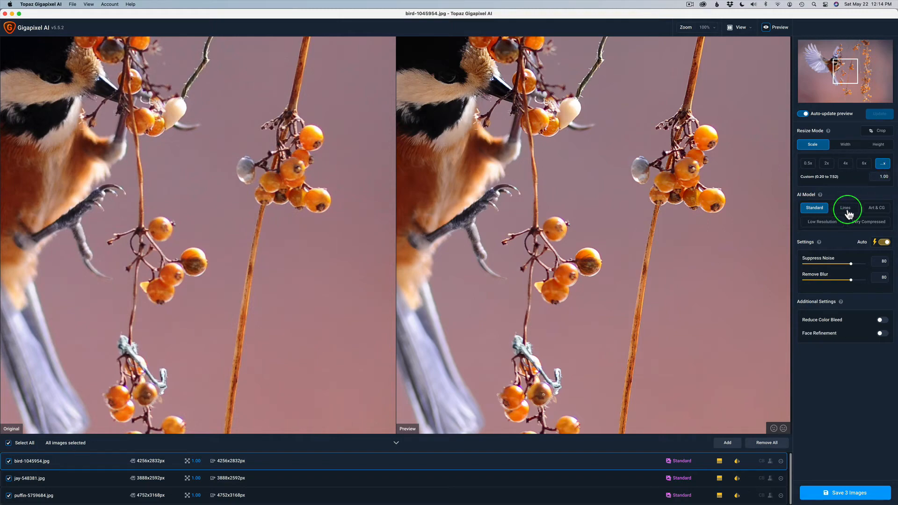
{"action": "mouse_move", "coordinate": [813, 238]}
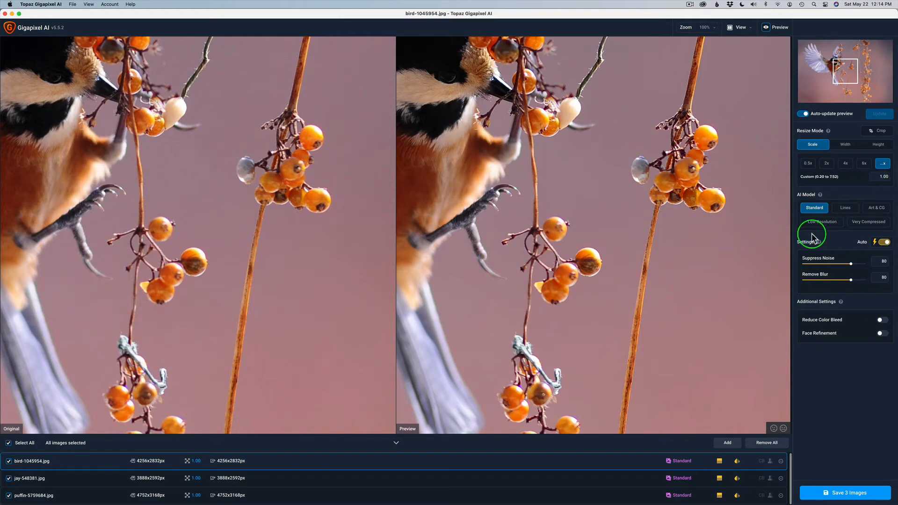
{"action": "mouse_move", "coordinate": [888, 239]}
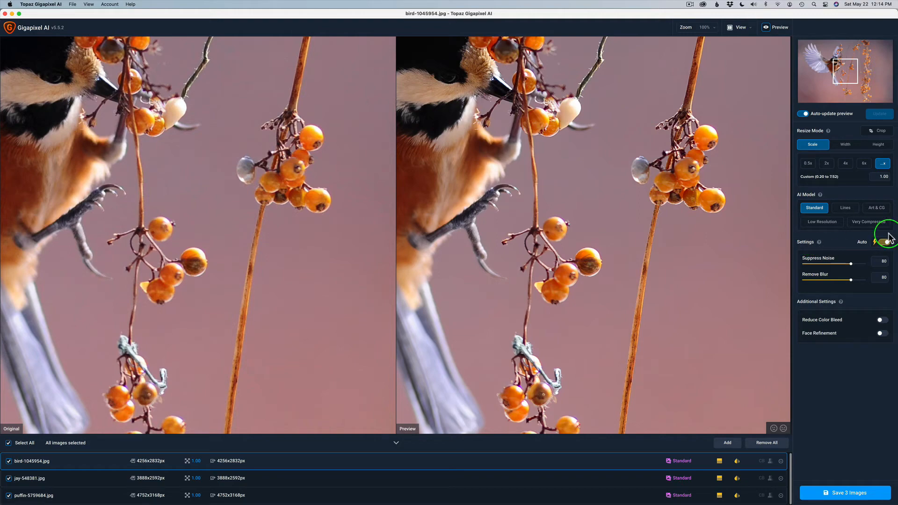
{"action": "mouse_move", "coordinate": [831, 329]}
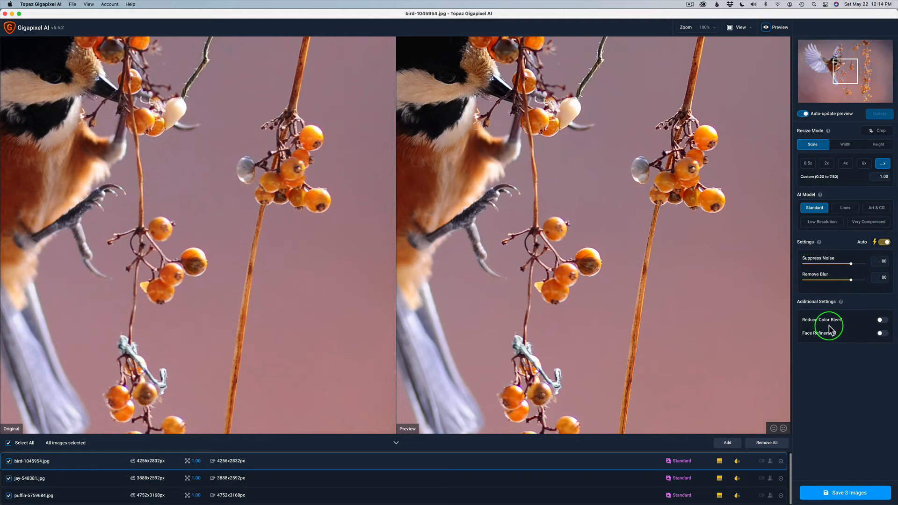
{"action": "mouse_move", "coordinate": [824, 338]}
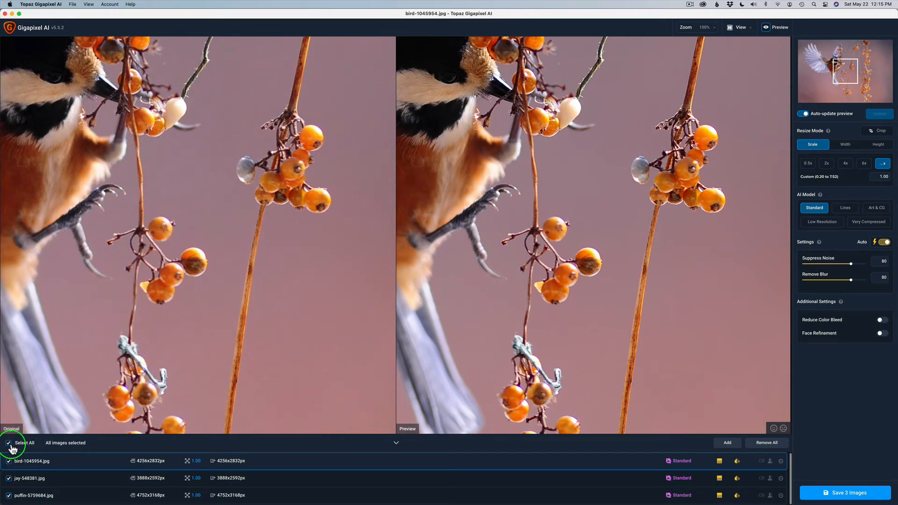
{"action": "mouse_move", "coordinate": [382, 469]}
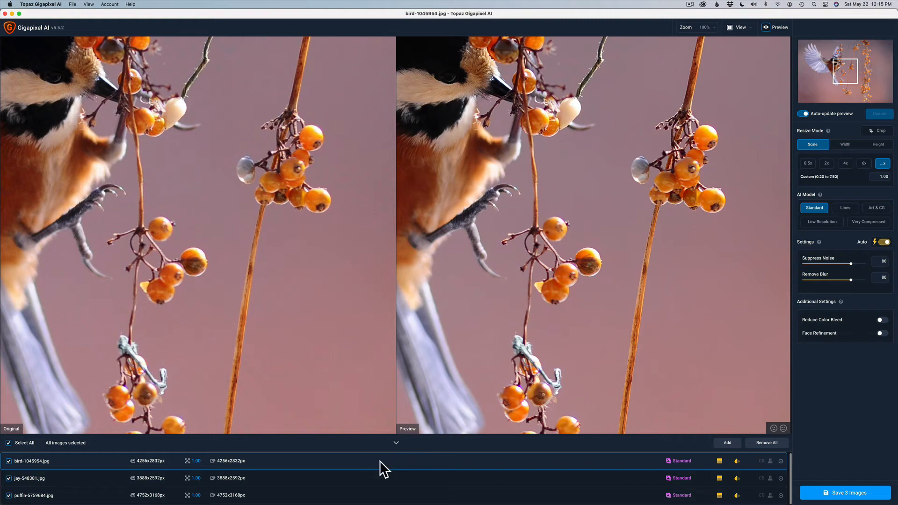
{"action": "mouse_move", "coordinate": [397, 478]}
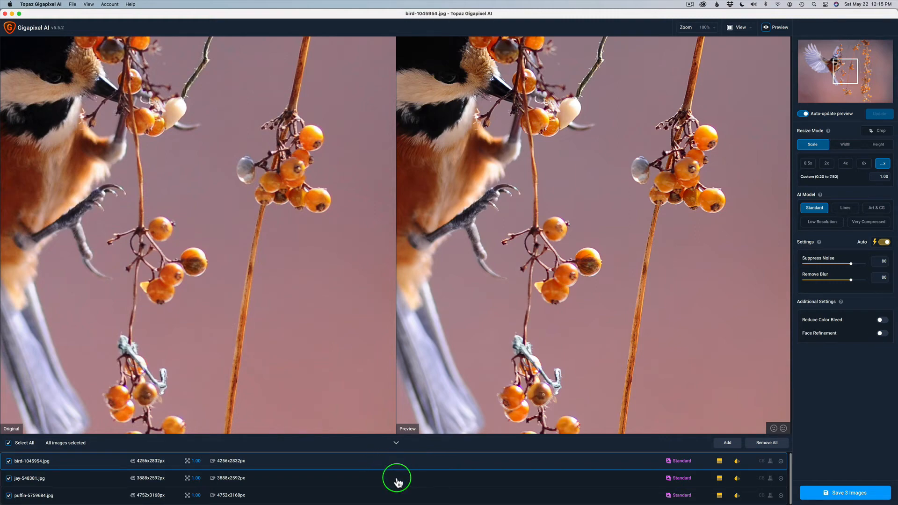
{"action": "mouse_move", "coordinate": [777, 207]}
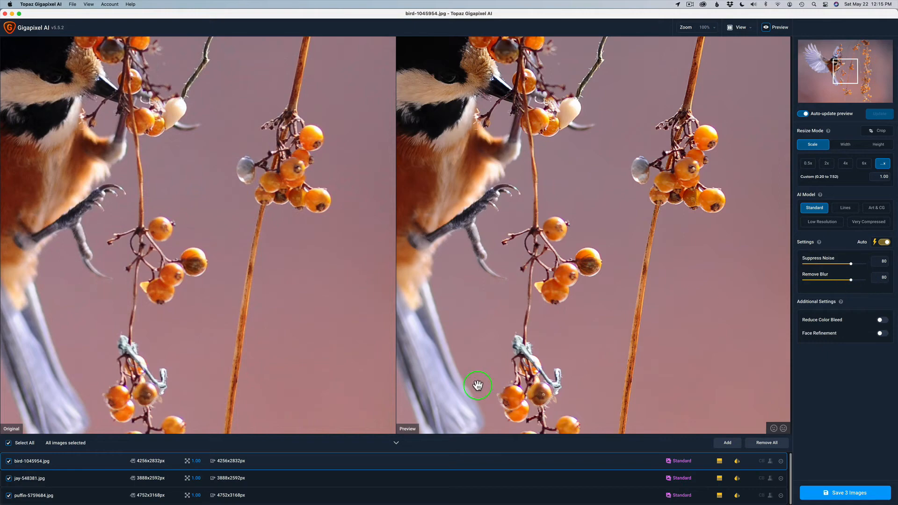
{"action": "left_click", "coordinate": [32, 477]}
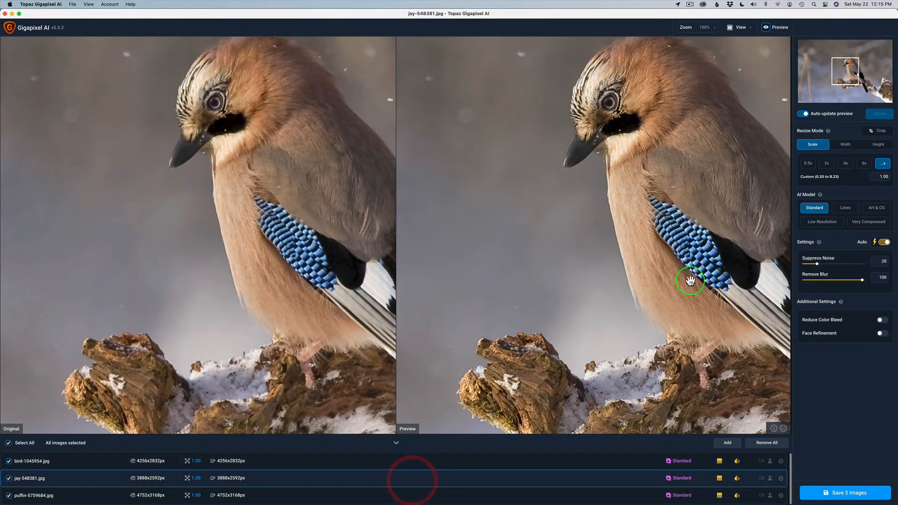
{"action": "mouse_move", "coordinate": [879, 276]}
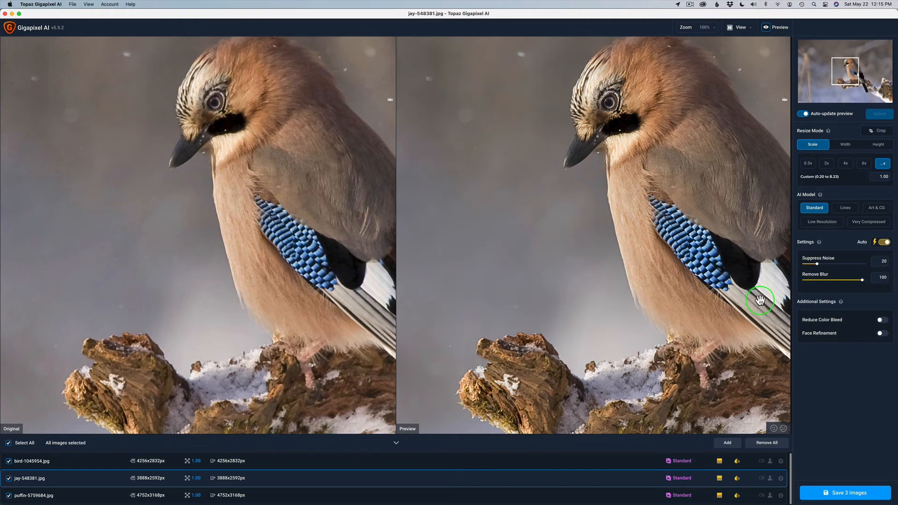
{"action": "mouse_move", "coordinate": [416, 495]}
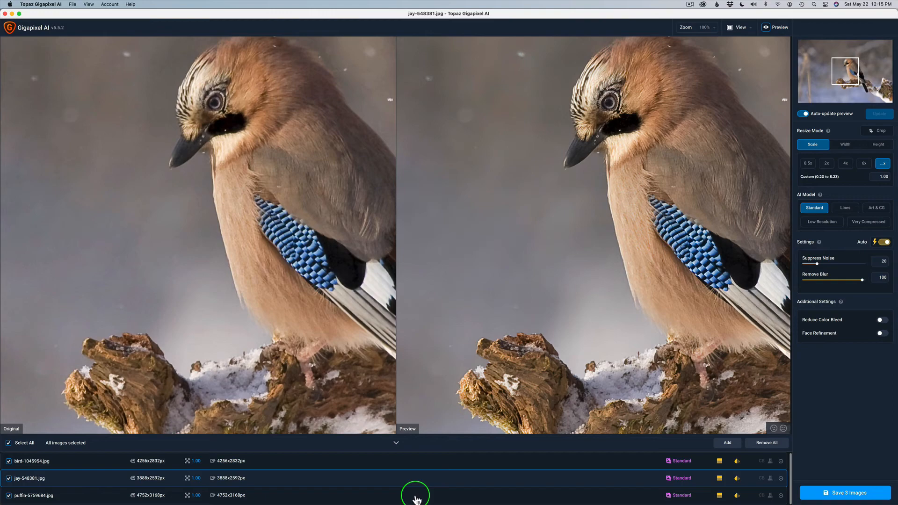
{"action": "left_click", "coordinate": [33, 495]}
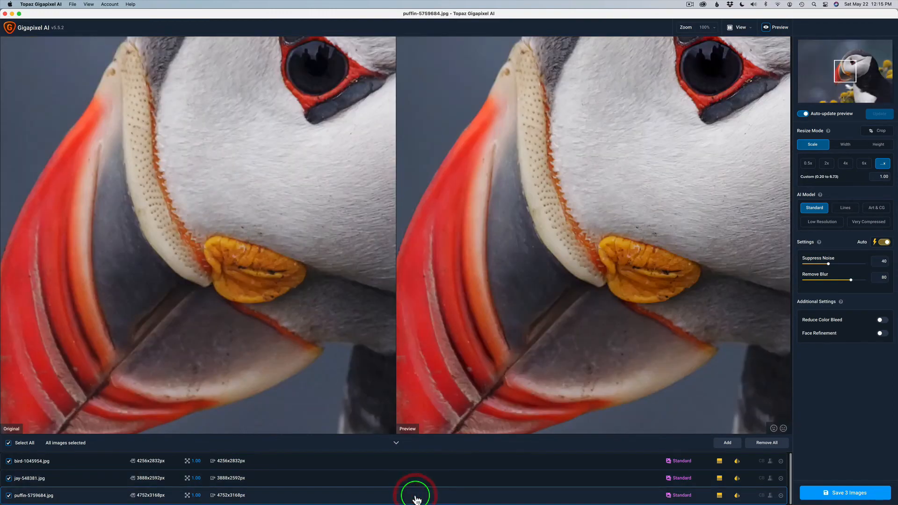
{"action": "mouse_move", "coordinate": [891, 265]}
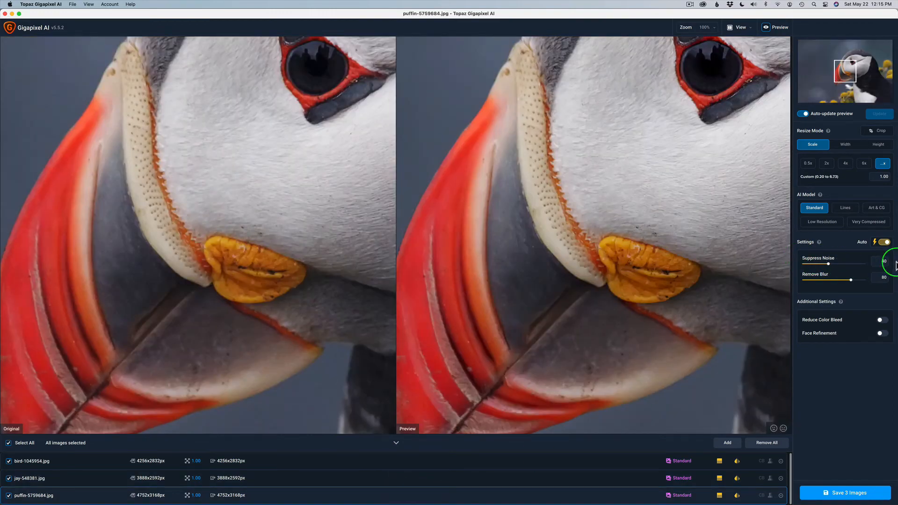
{"action": "mouse_move", "coordinate": [737, 270]}
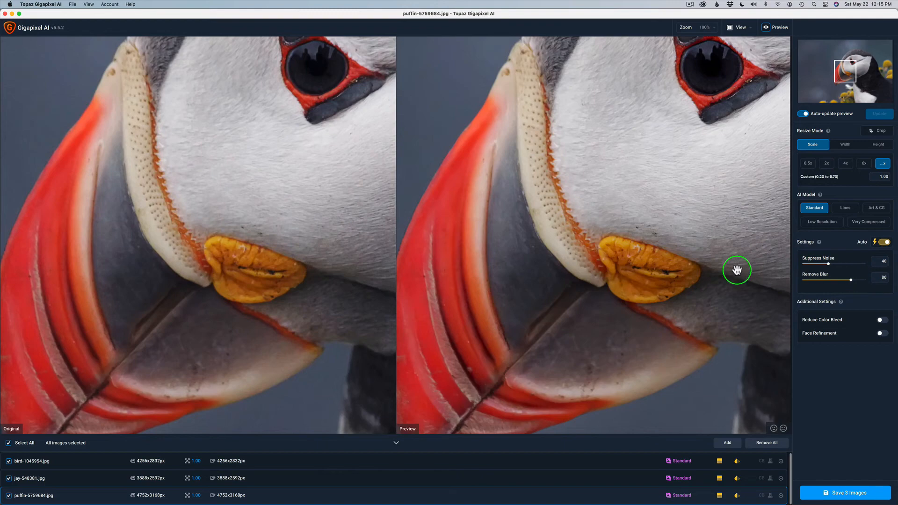
{"action": "mouse_move", "coordinate": [724, 298]}
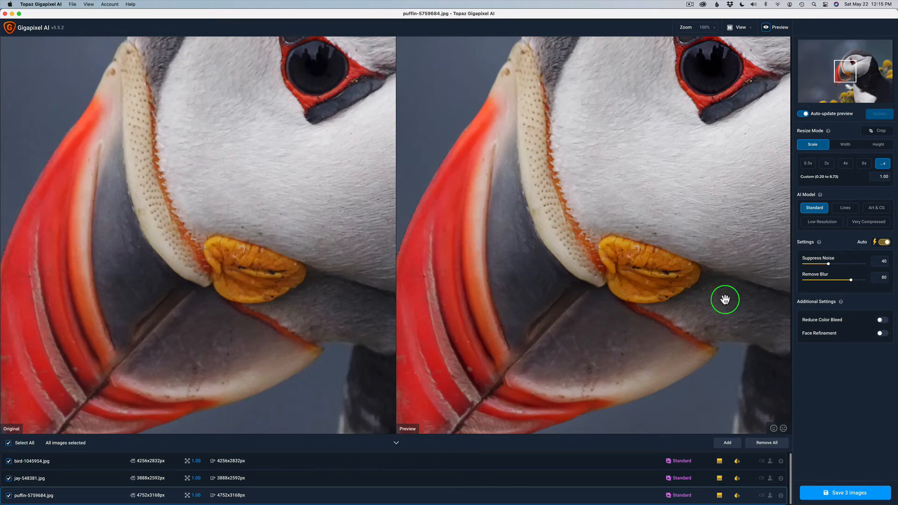
{"action": "mouse_move", "coordinate": [439, 492]}
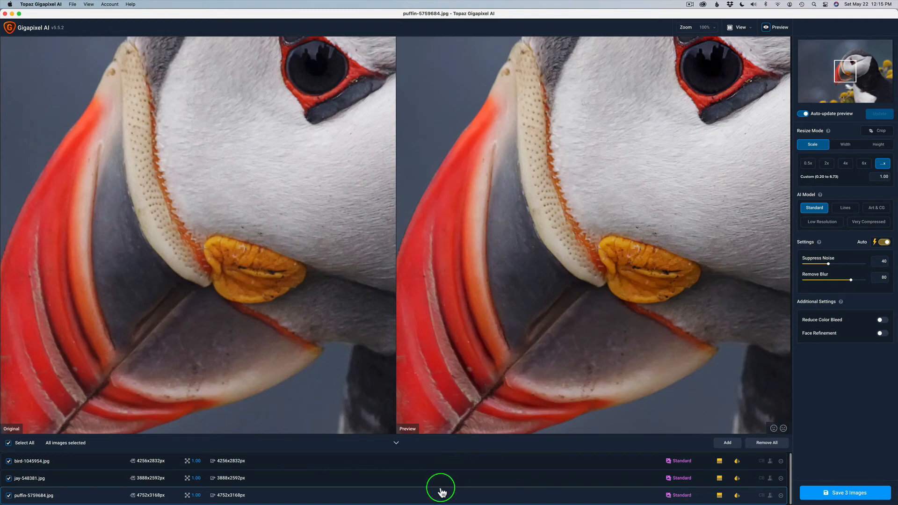
{"action": "mouse_move", "coordinate": [847, 381]}
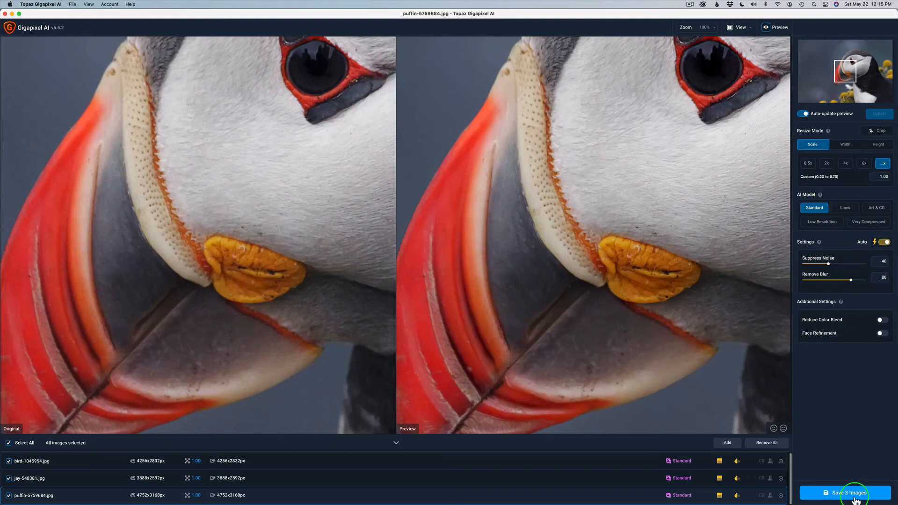
Step: Save the three images as uncompressed 16-bit ProPhoto RGB TIFs and start the batch
{"action": "left_click", "coordinate": [843, 493]}
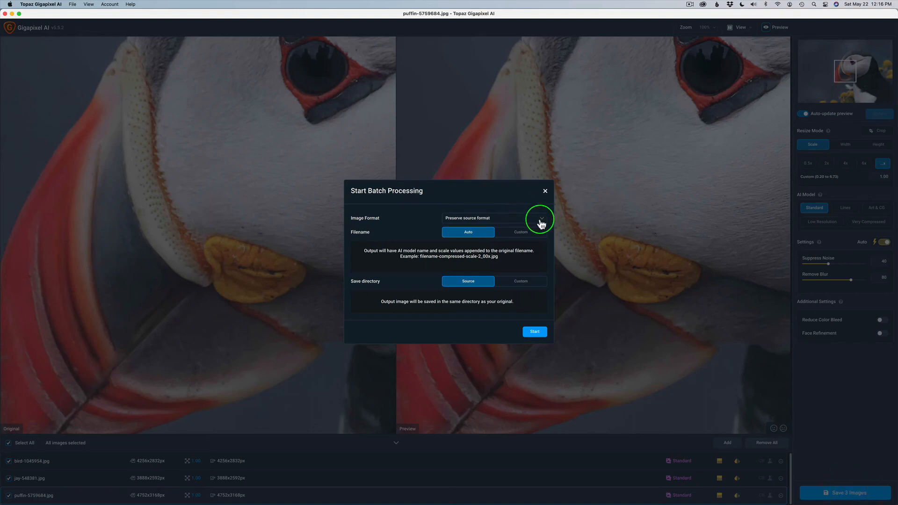
{"action": "left_click", "coordinate": [538, 218]}
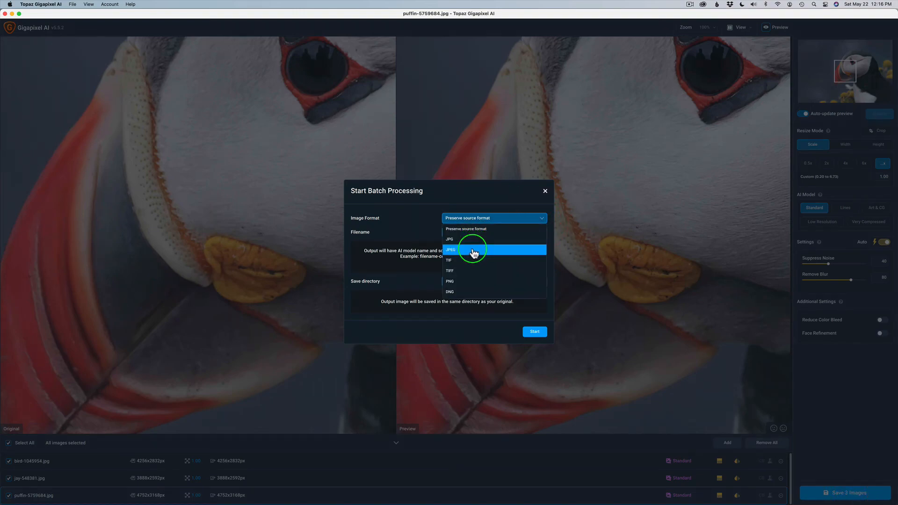
{"action": "left_click", "coordinate": [449, 271]}
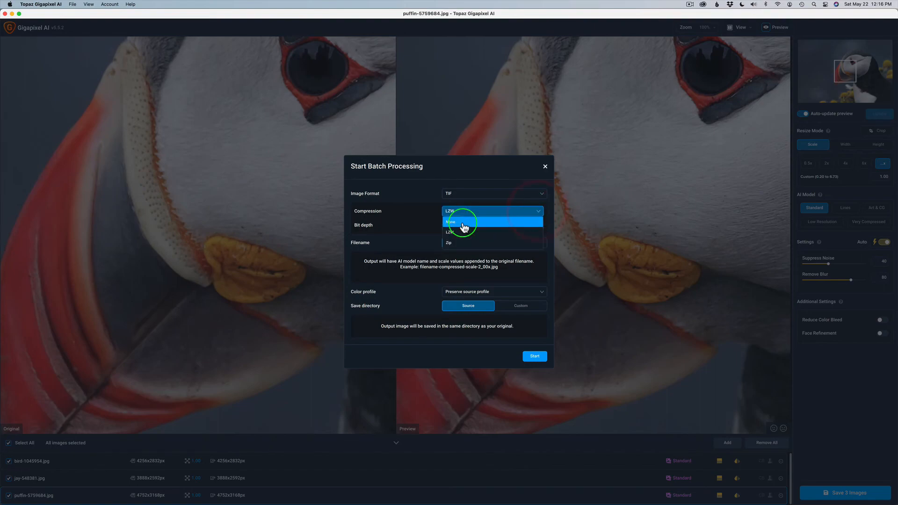
{"action": "left_click", "coordinate": [449, 222]}
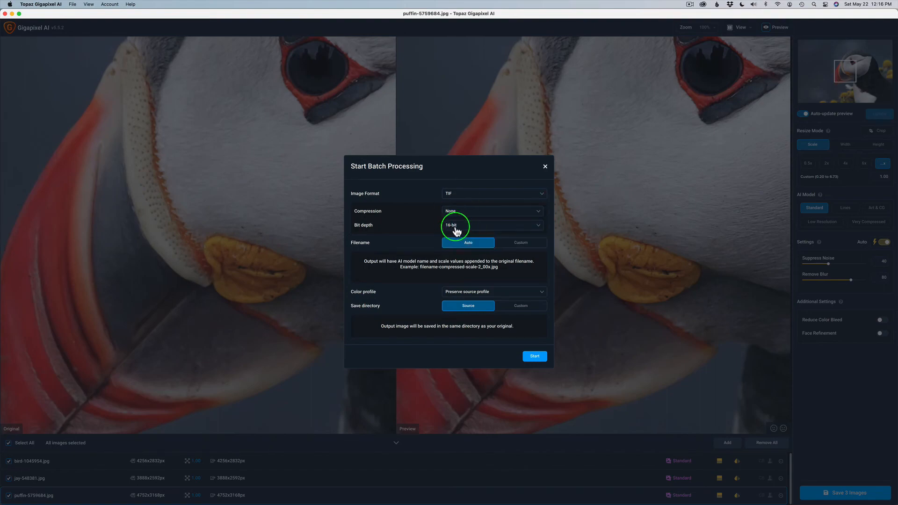
{"action": "mouse_move", "coordinate": [538, 228]}
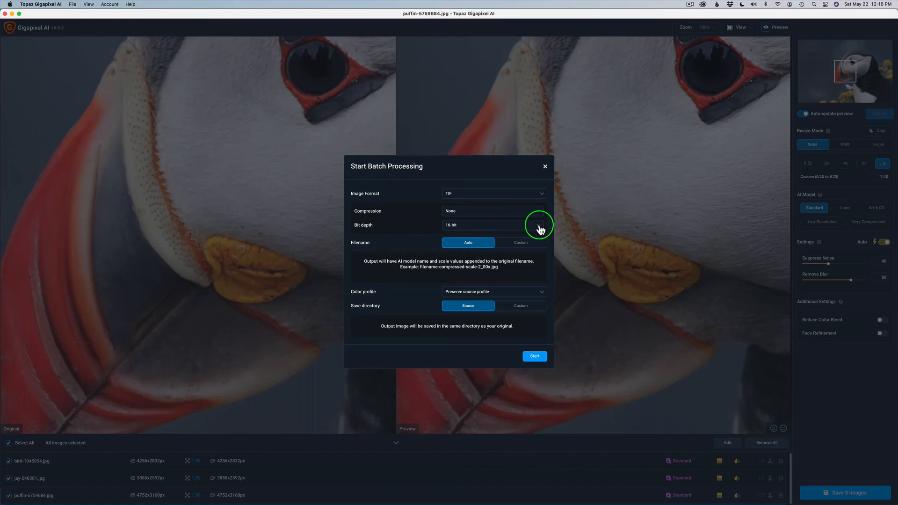
{"action": "mouse_move", "coordinate": [487, 229]}
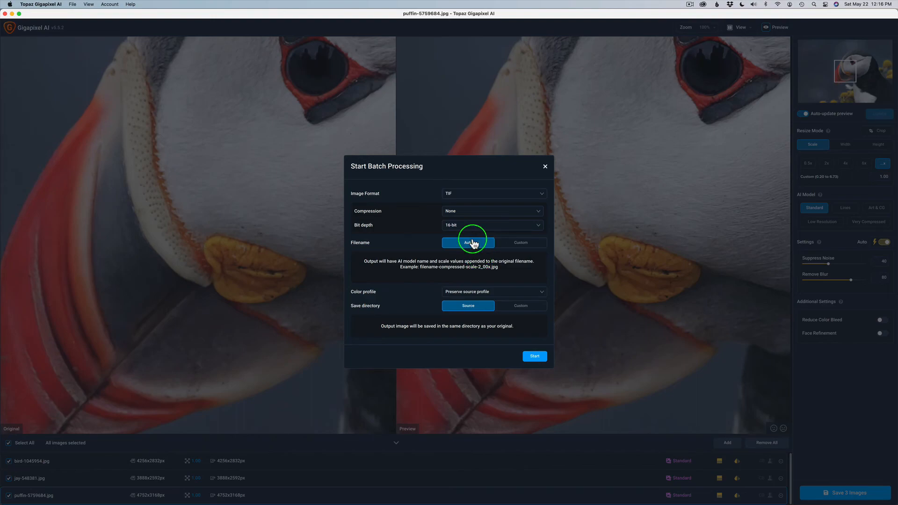
{"action": "mouse_move", "coordinate": [471, 296]}
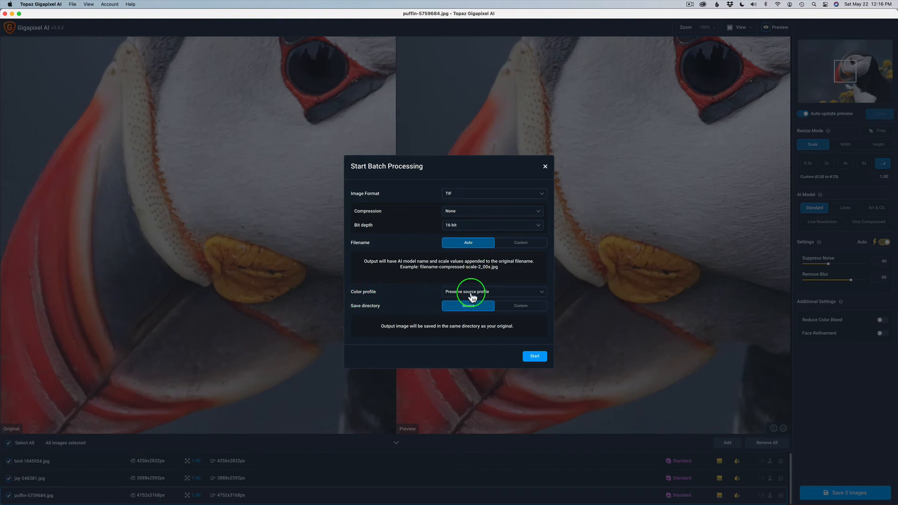
{"action": "left_click", "coordinate": [492, 292]}
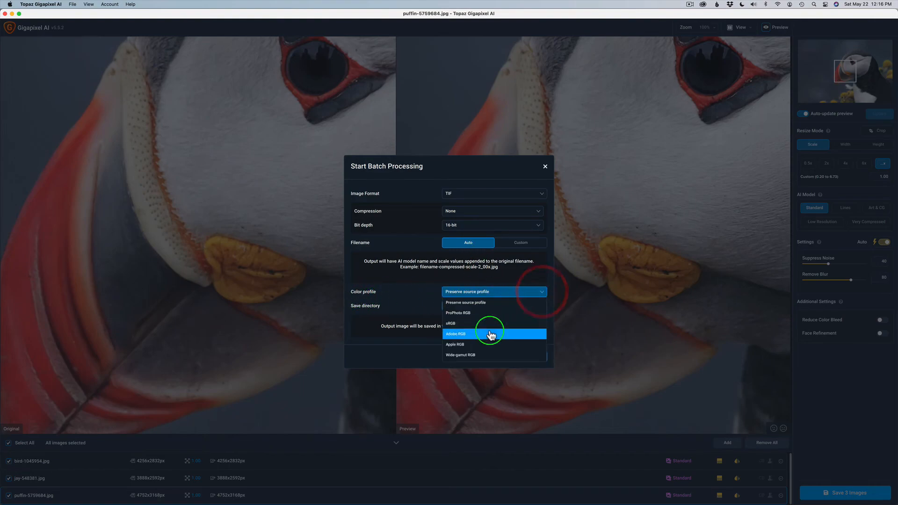
{"action": "left_click", "coordinate": [459, 313]}
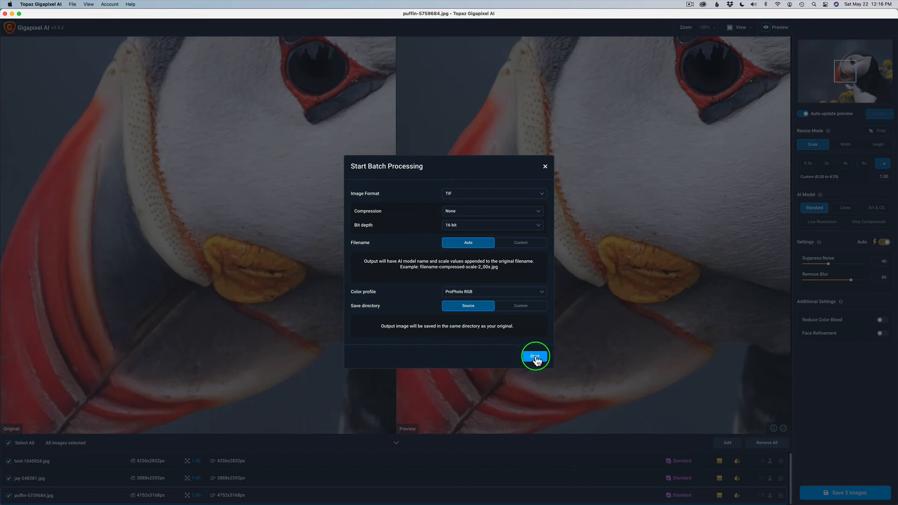
{"action": "left_click", "coordinate": [533, 355]}
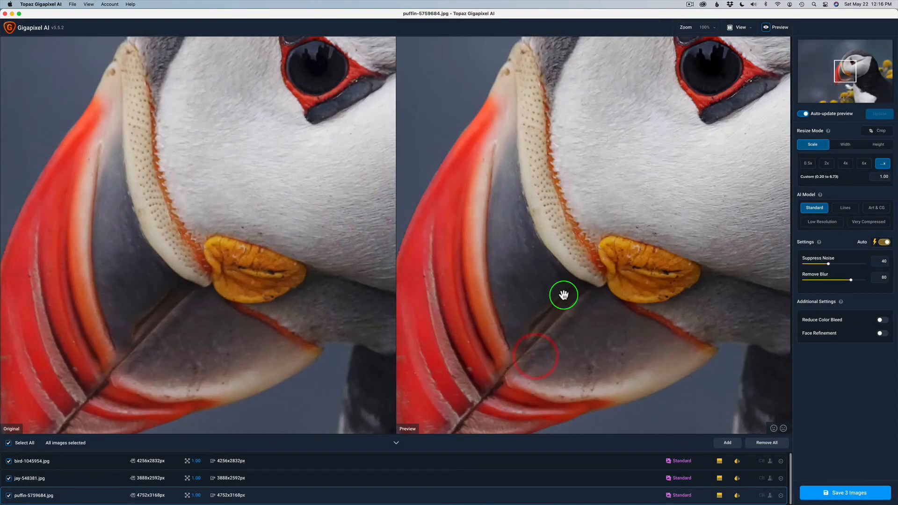
Step: Wait until the panel reads 3 of 3 Processed
{"action": "left_click", "coordinate": [844, 492]}
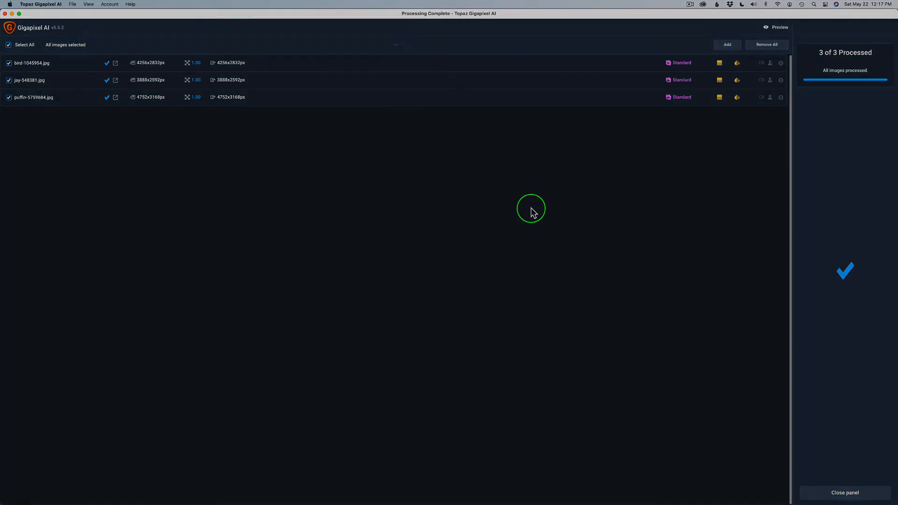
{"action": "left_click", "coordinate": [779, 27]}
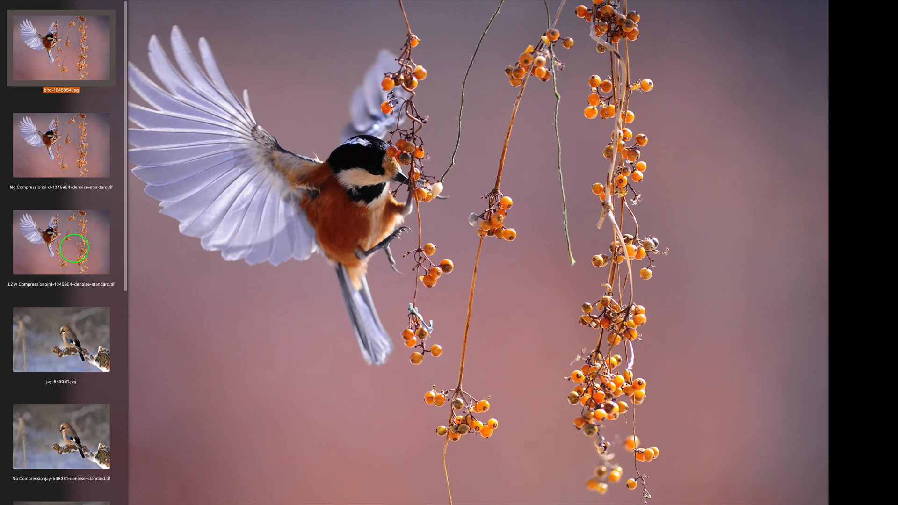
{"action": "mouse_move", "coordinate": [68, 138]}
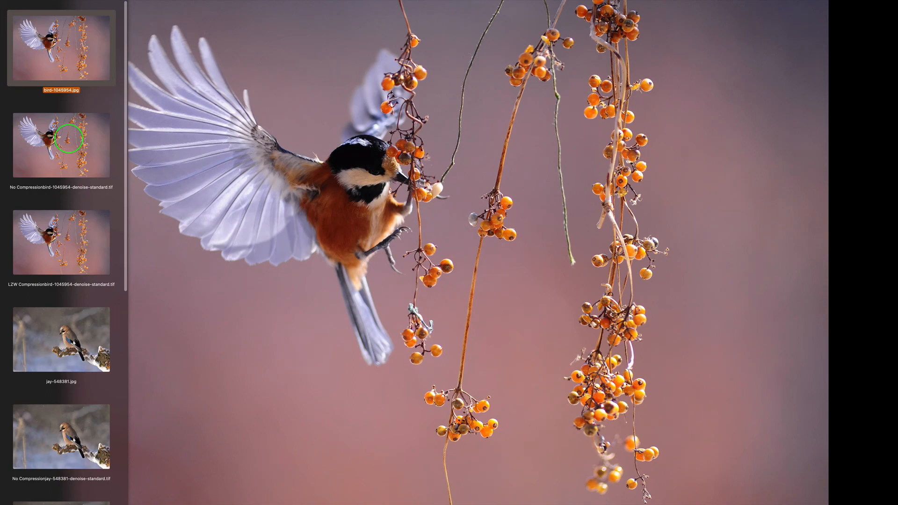
Step: View the chickadee's No Compression TIFF, then its LZW Compression TIFF
{"action": "left_click", "coordinate": [61, 146]}
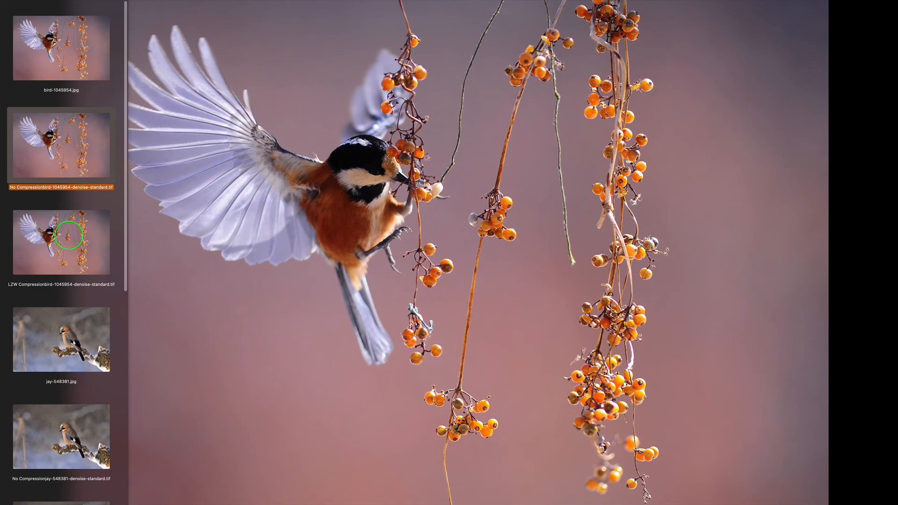
{"action": "left_click", "coordinate": [62, 247]}
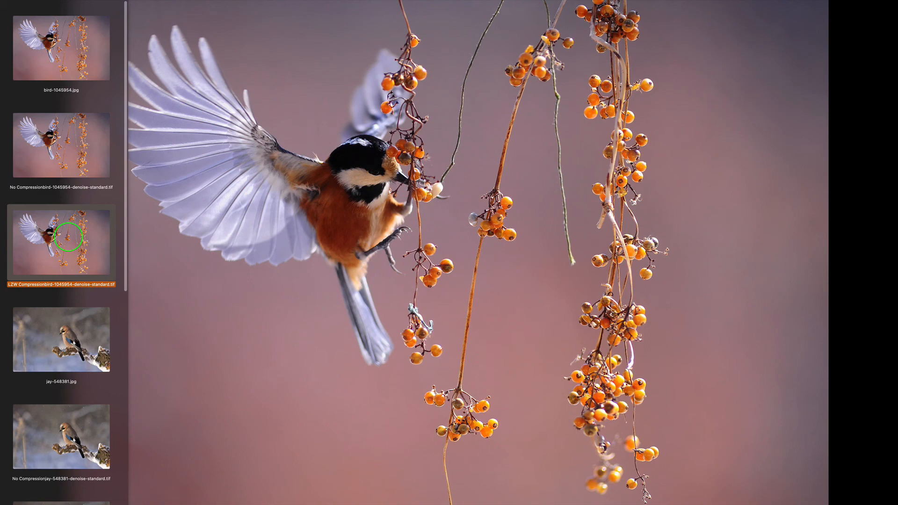
{"action": "scroll", "scroll_direction": "down", "scroll_amount": 3}
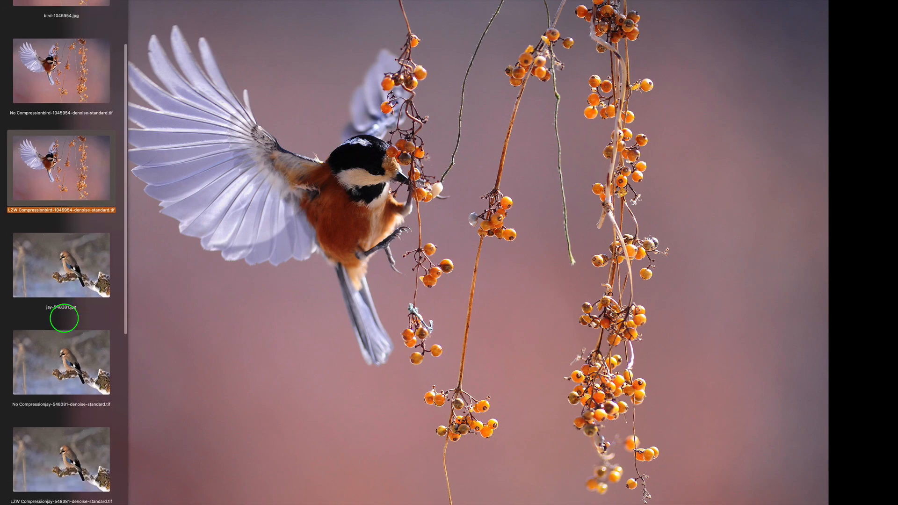
Step: Switch between jay-548381.jpg and its No Compression TIFF, then view the LZW TIFF
{"action": "left_click", "coordinate": [61, 266]}
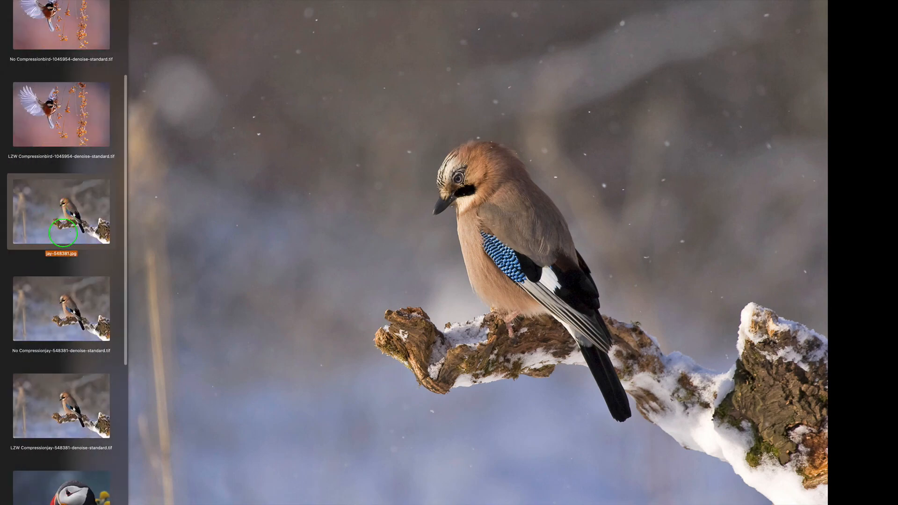
{"action": "mouse_move", "coordinate": [67, 311]}
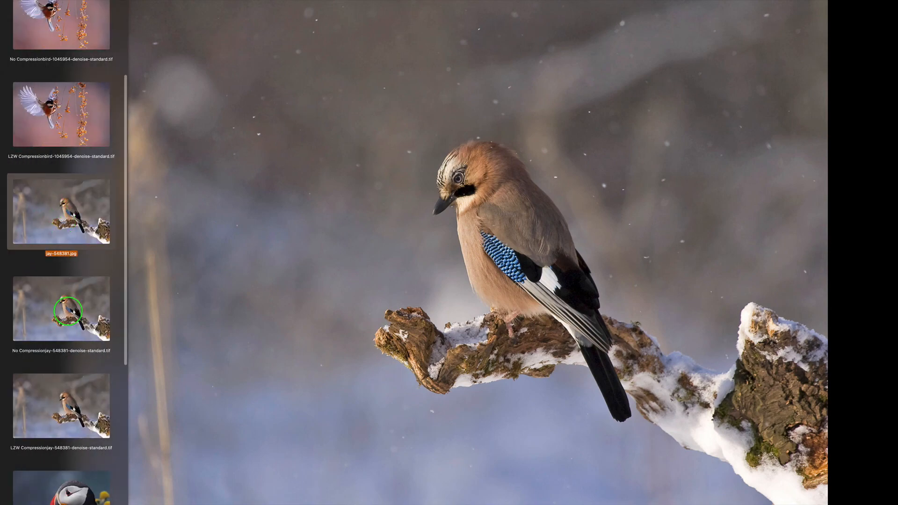
{"action": "left_click", "coordinate": [60, 310]}
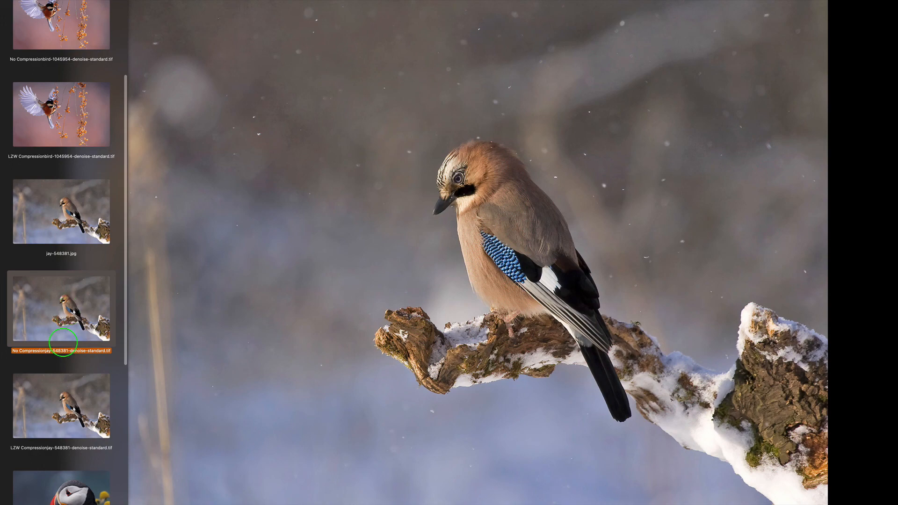
{"action": "left_click", "coordinate": [60, 212]}
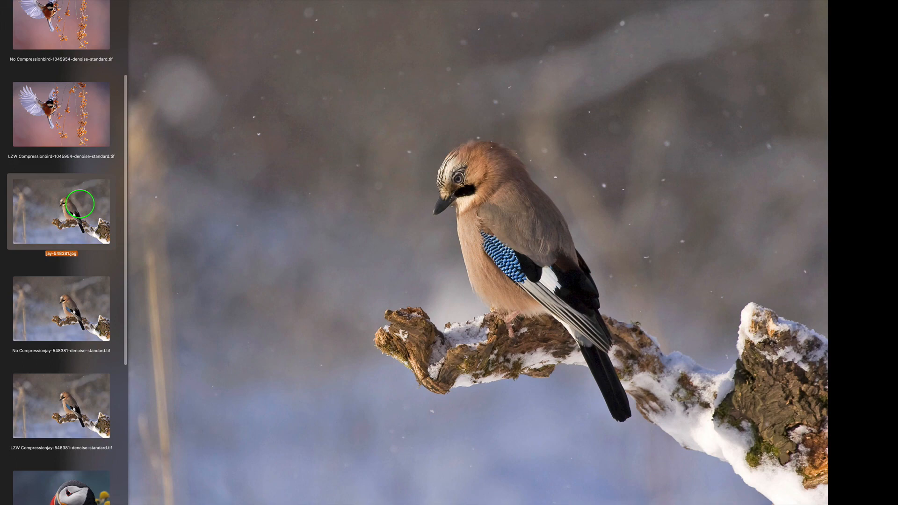
{"action": "mouse_move", "coordinate": [80, 303]}
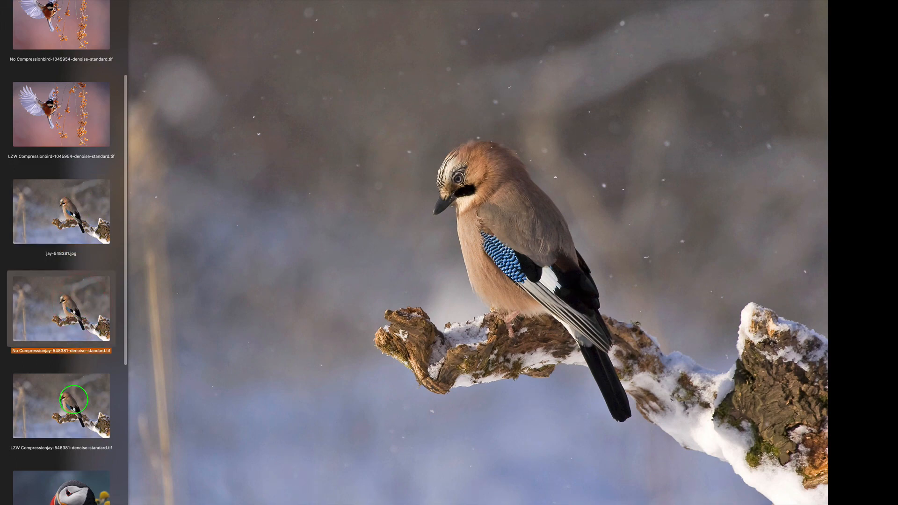
{"action": "left_click", "coordinate": [61, 405]}
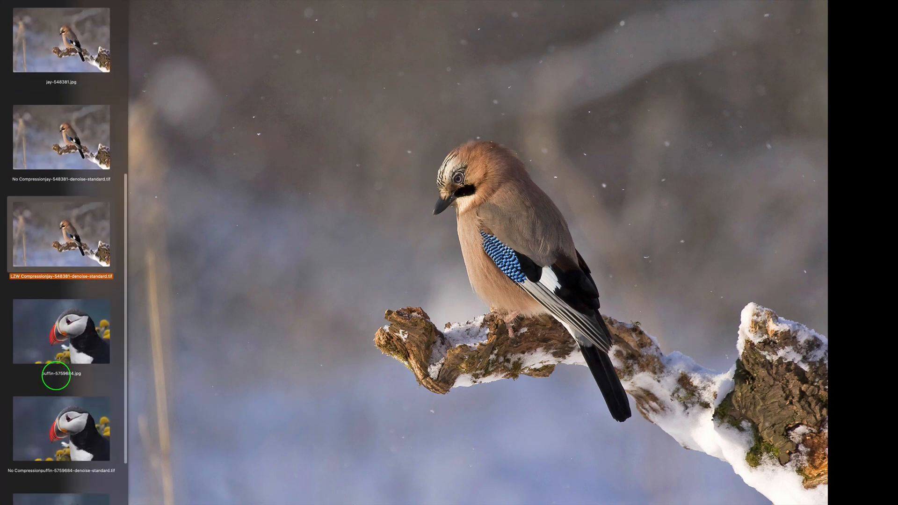
Step: View puffin-5759684.jpg, then its No Compression TIFF, then its LZW Compression TIFF
{"action": "left_click", "coordinate": [61, 337]}
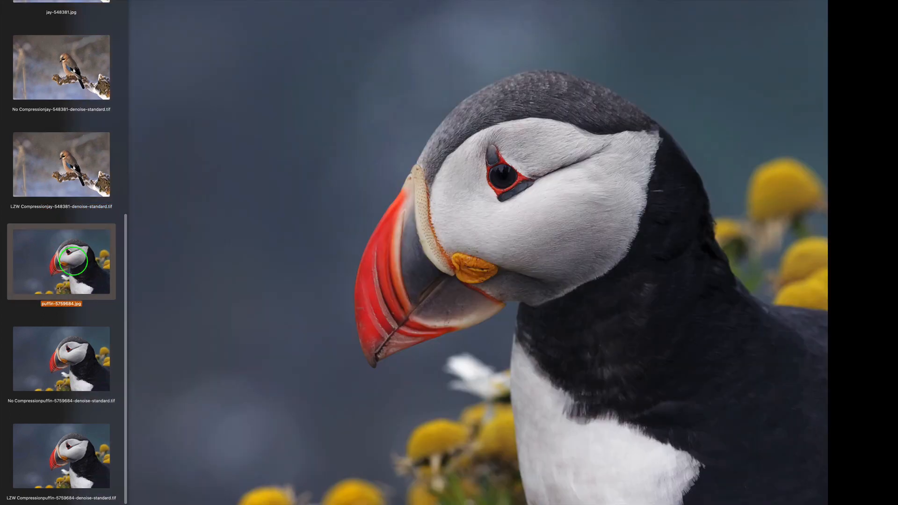
{"action": "mouse_move", "coordinate": [48, 372]}
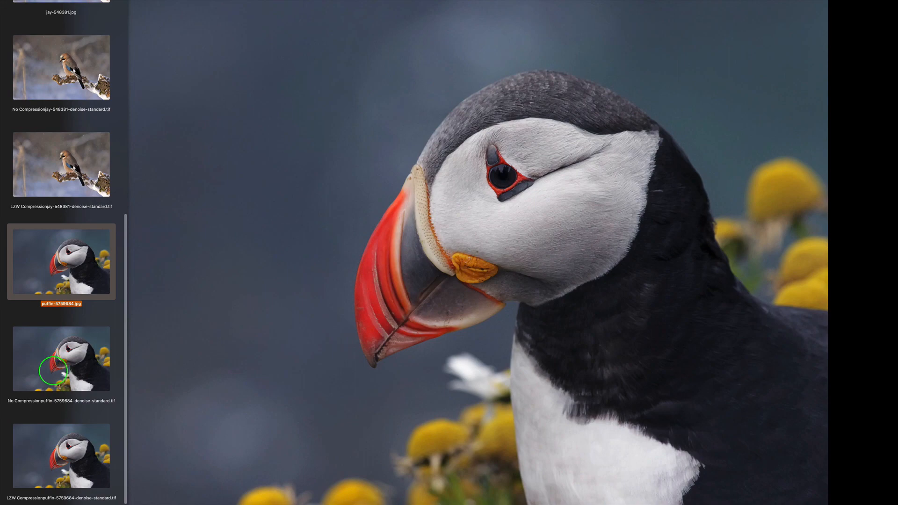
{"action": "left_click", "coordinate": [60, 360]}
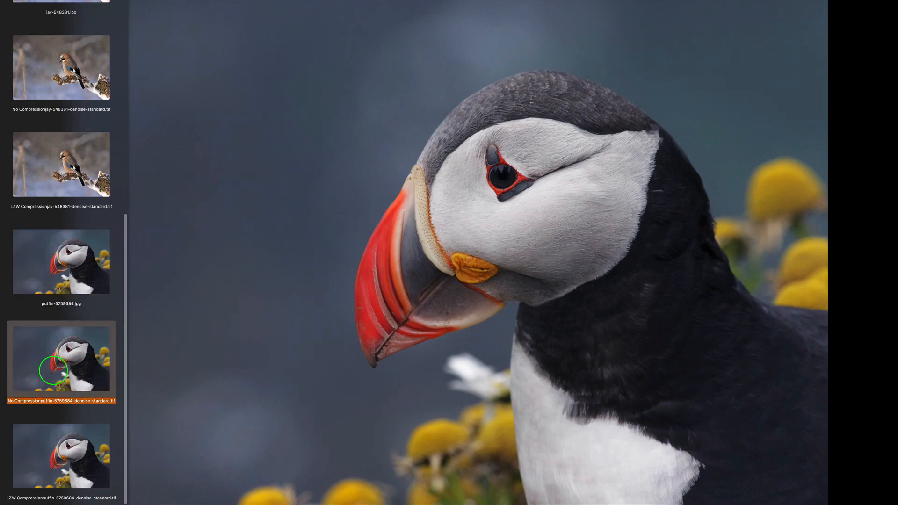
{"action": "left_click", "coordinate": [61, 455]}
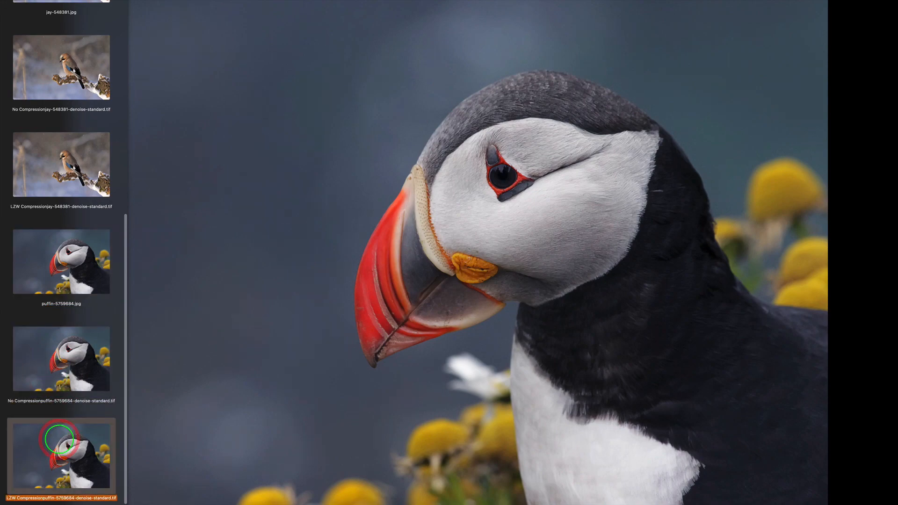